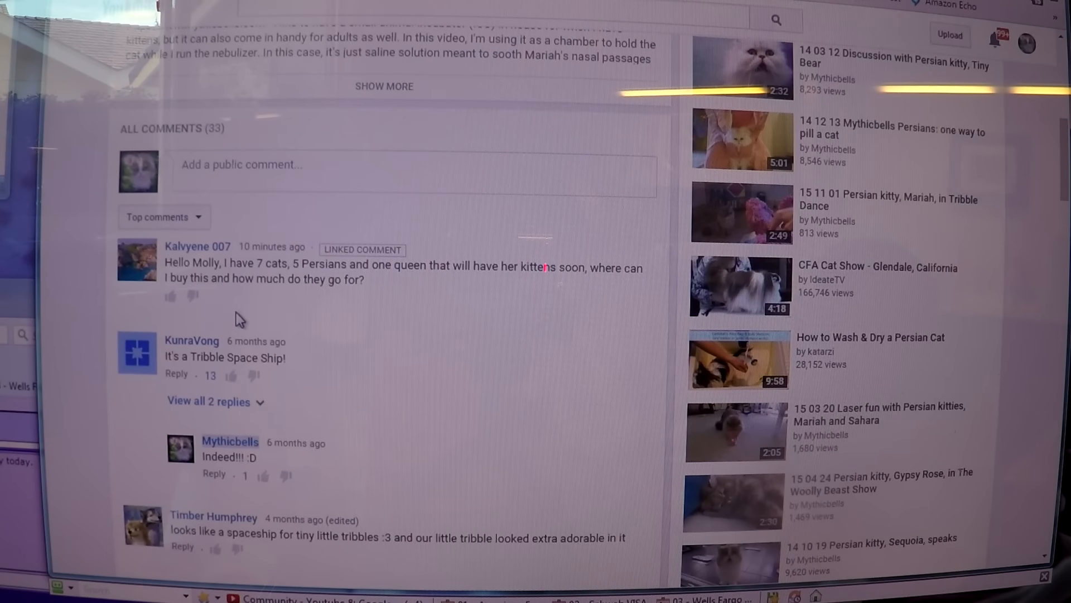
pyautogui.moveTo(242, 347)
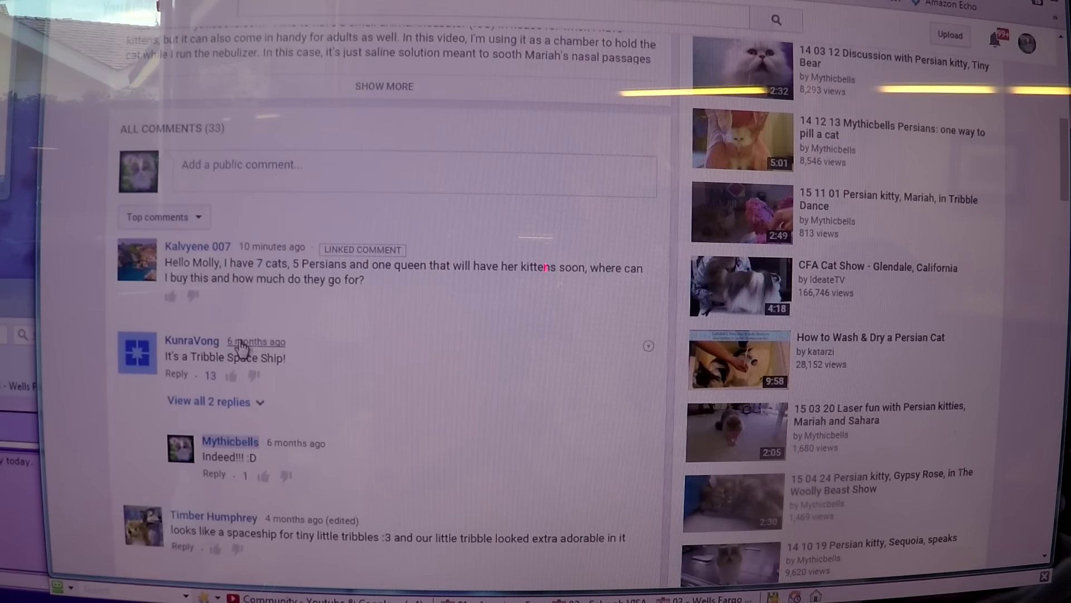
pyautogui.moveTo(176, 384)
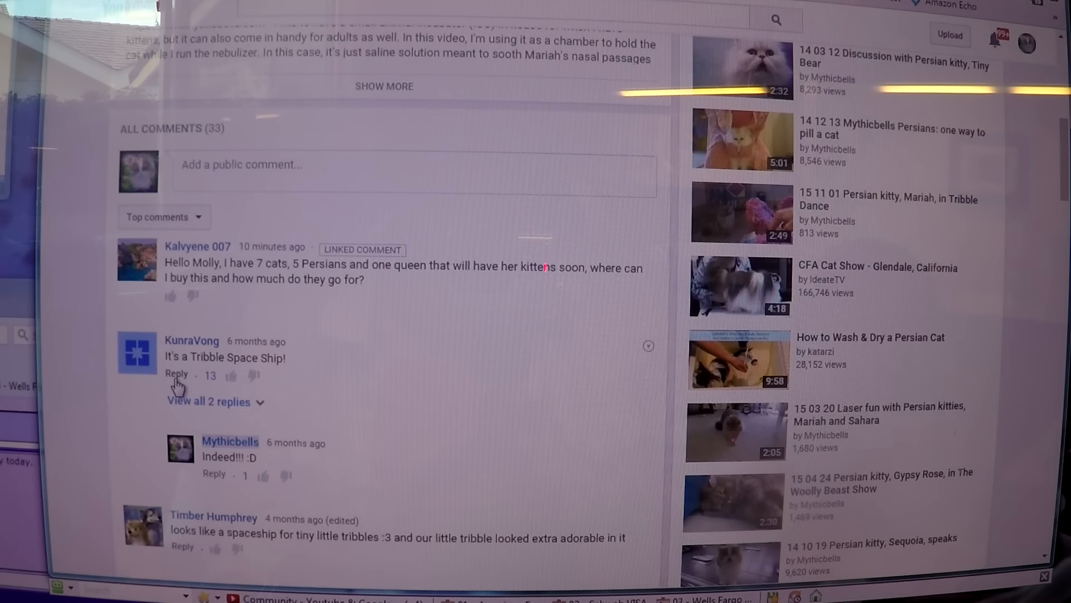
pyautogui.moveTo(193, 356)
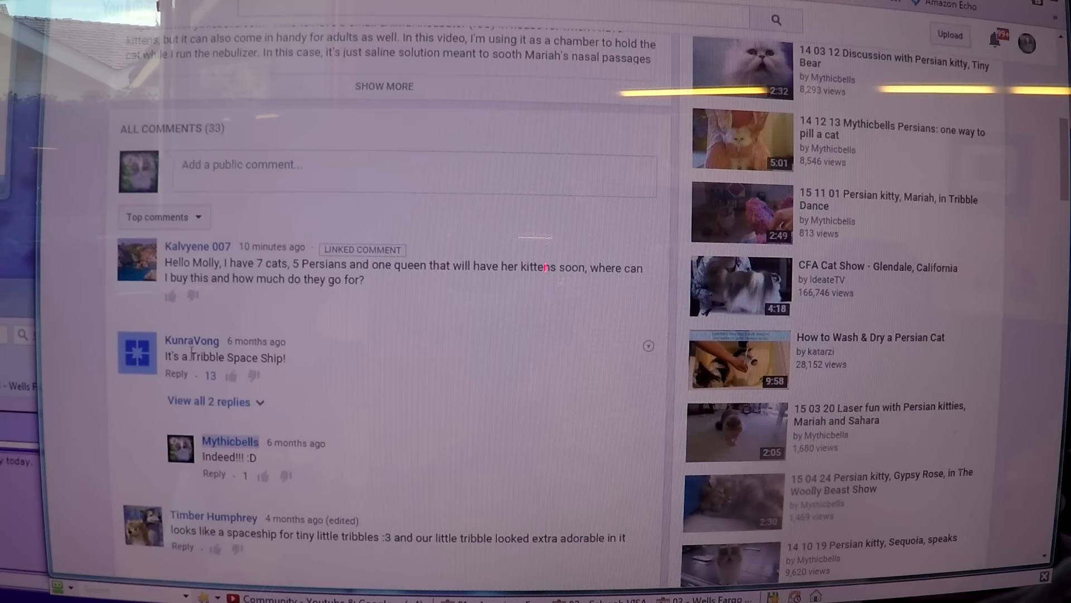
pyautogui.moveTo(242, 375)
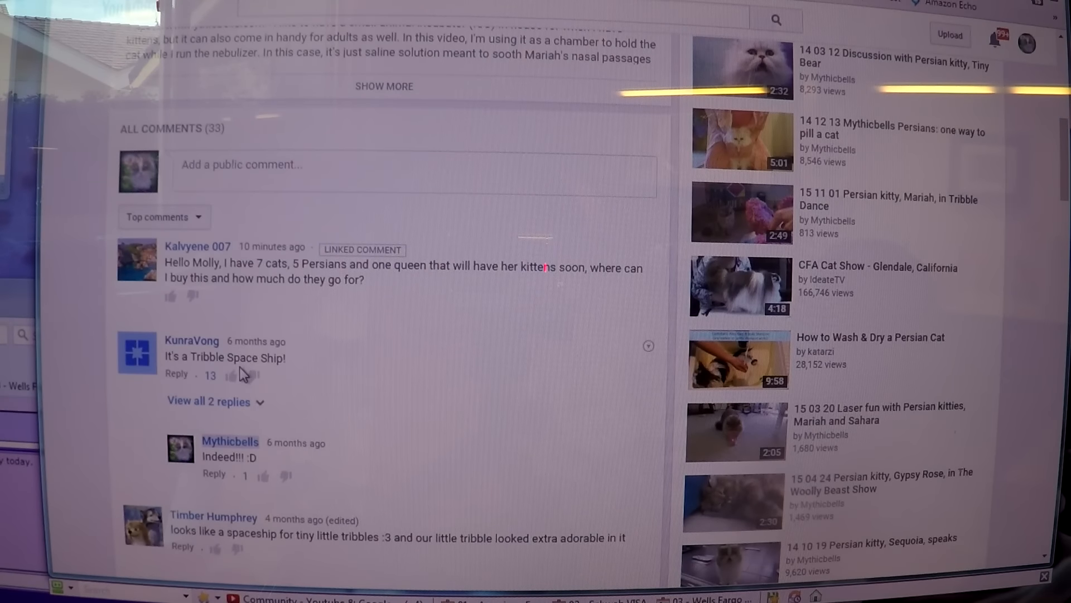
pyautogui.moveTo(176, 383)
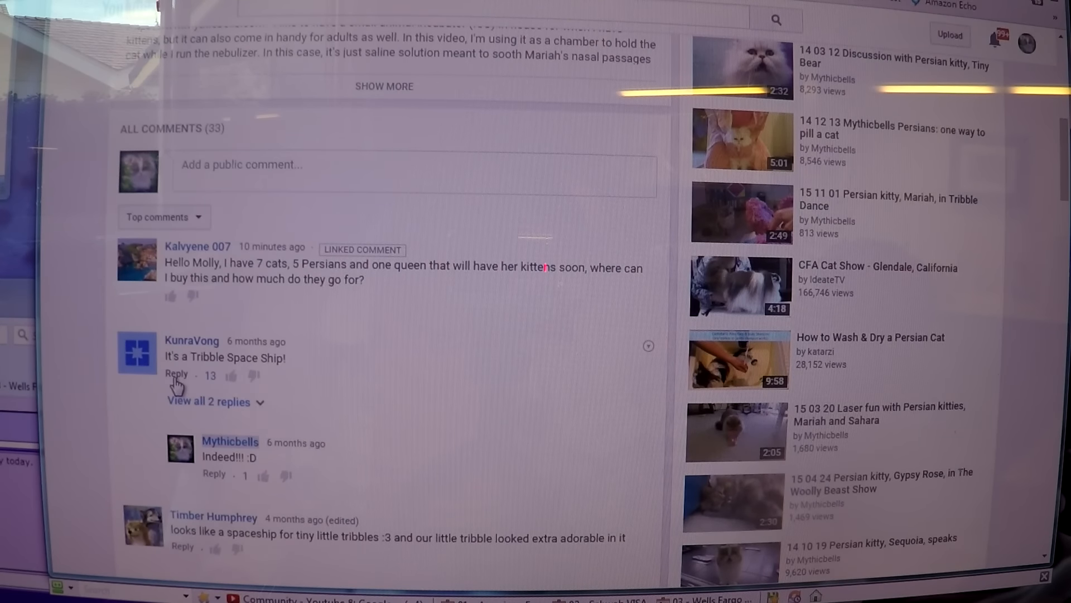
pyautogui.moveTo(214, 273)
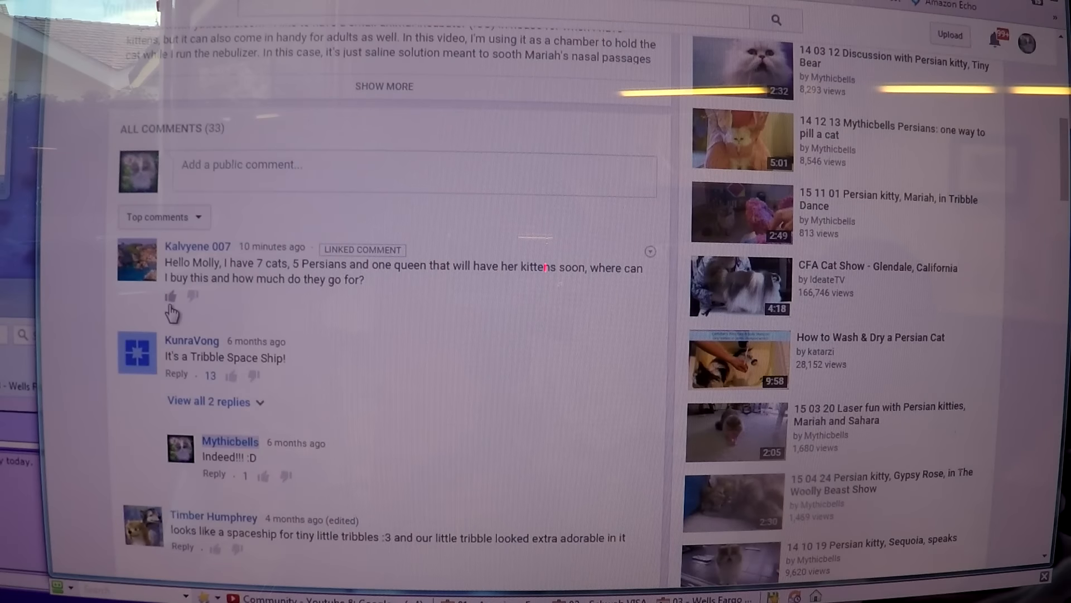
pyautogui.moveTo(176, 313)
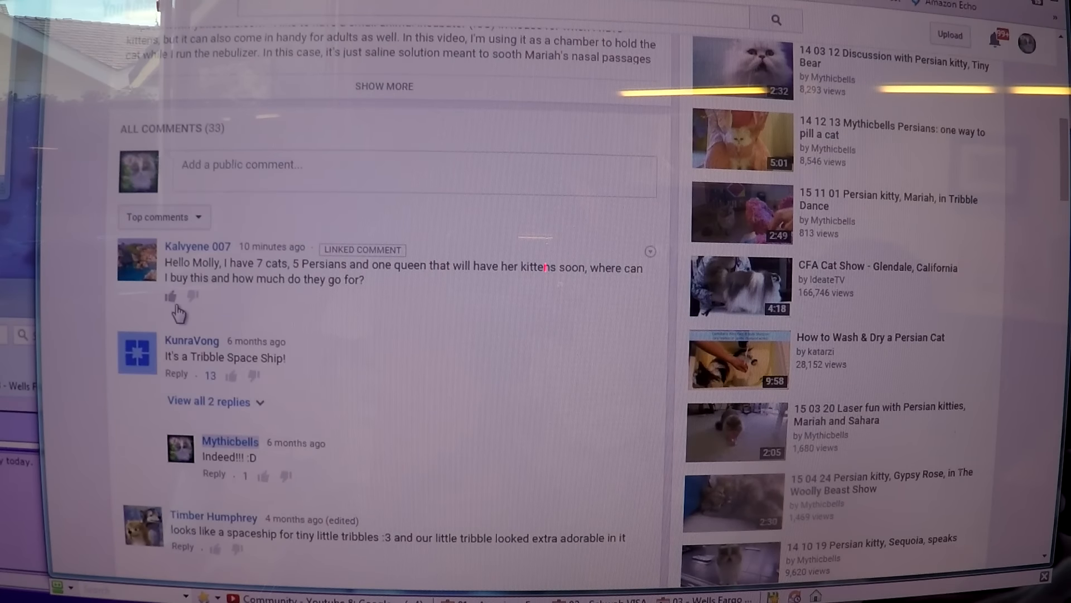
pyautogui.moveTo(198, 300)
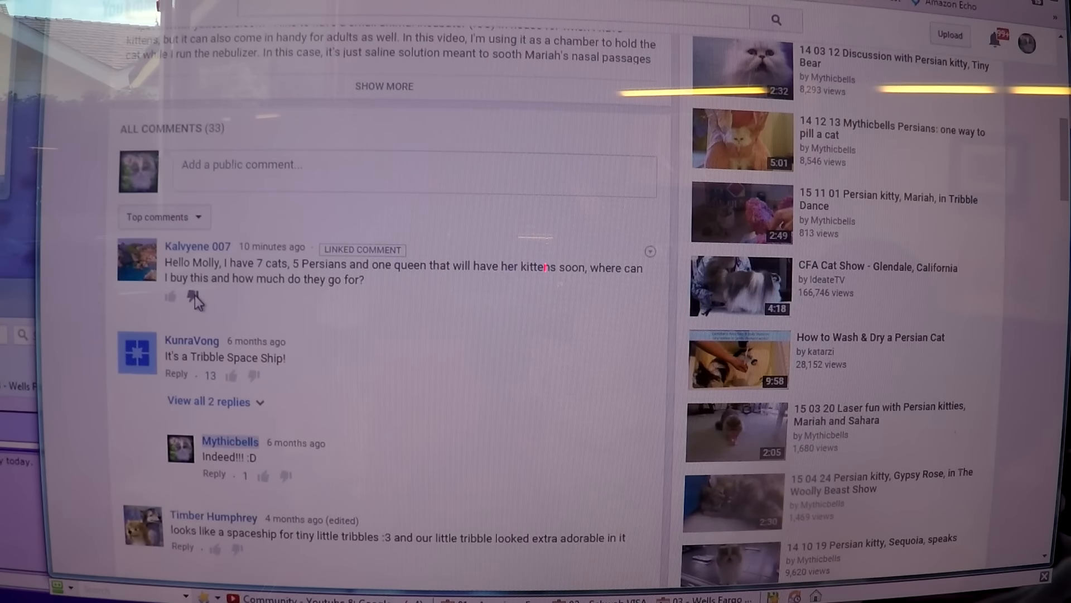
pyautogui.moveTo(960, 151)
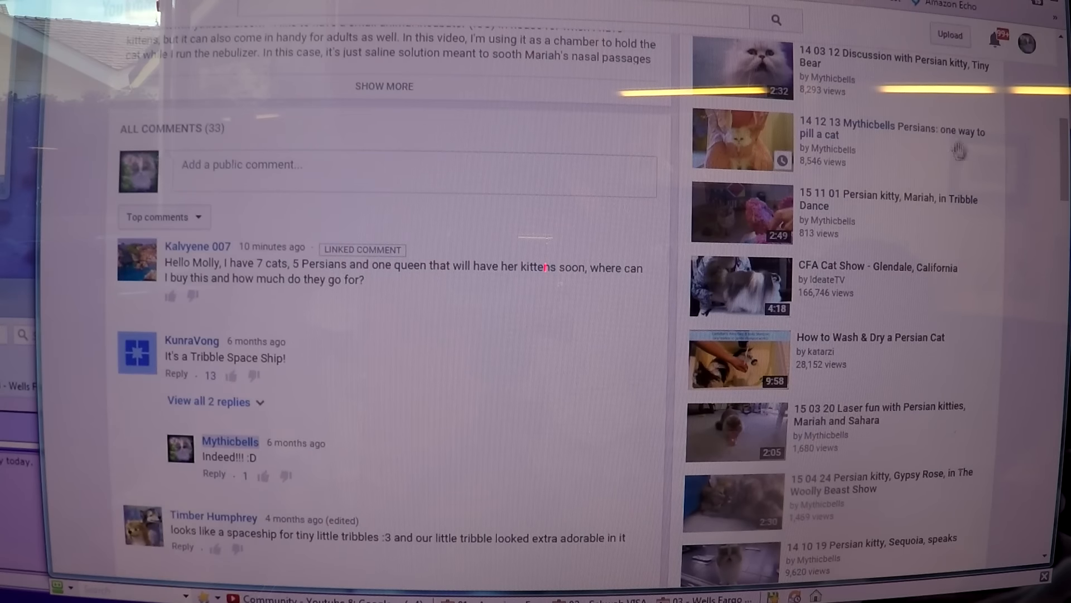
pyautogui.moveTo(963, 141)
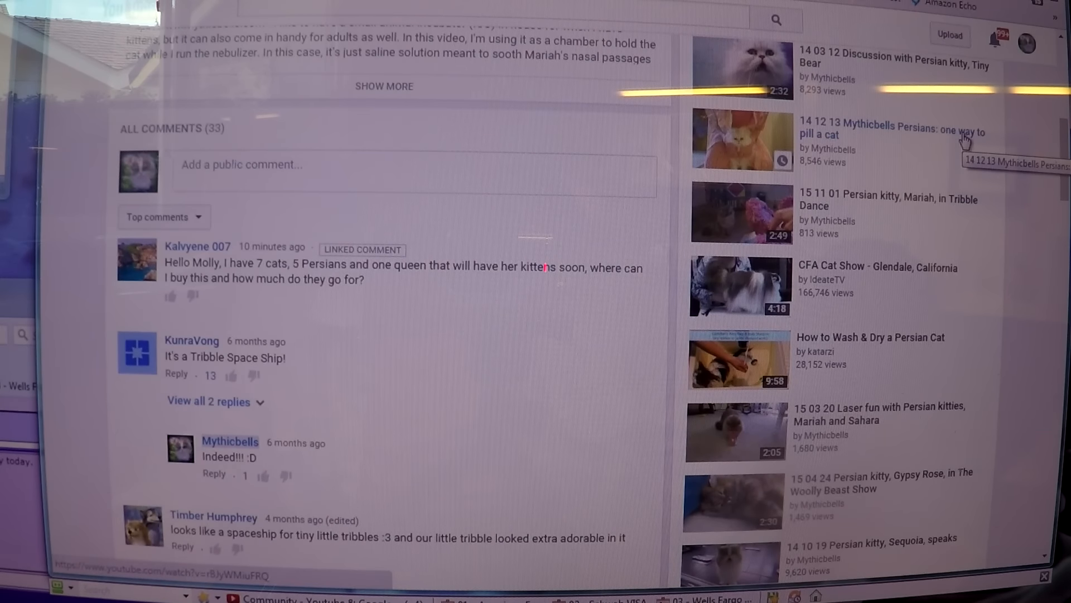
pyautogui.moveTo(973, 141)
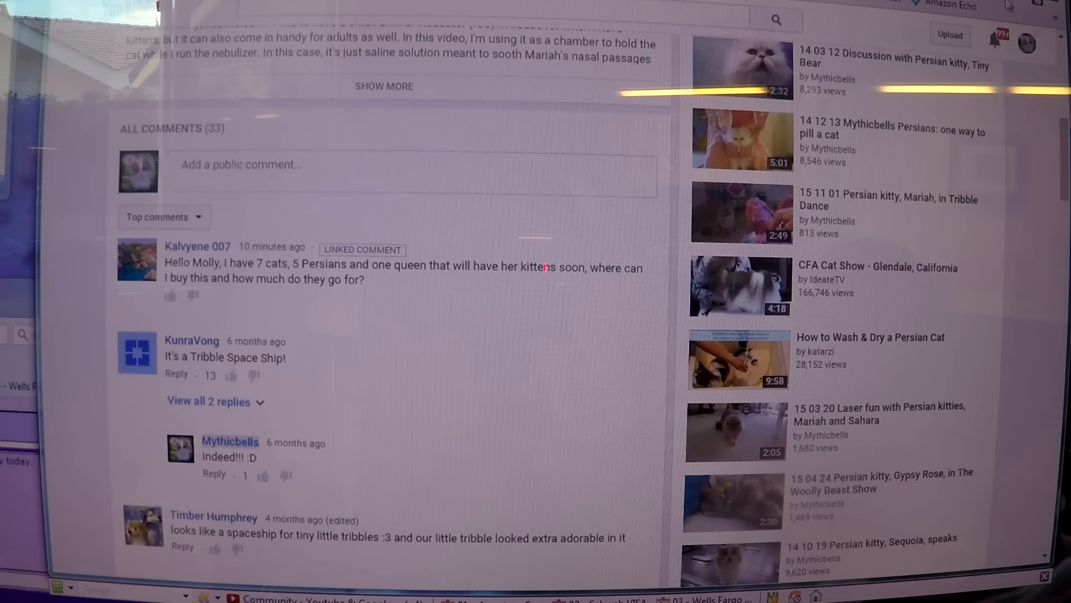
pyautogui.moveTo(1039, 51)
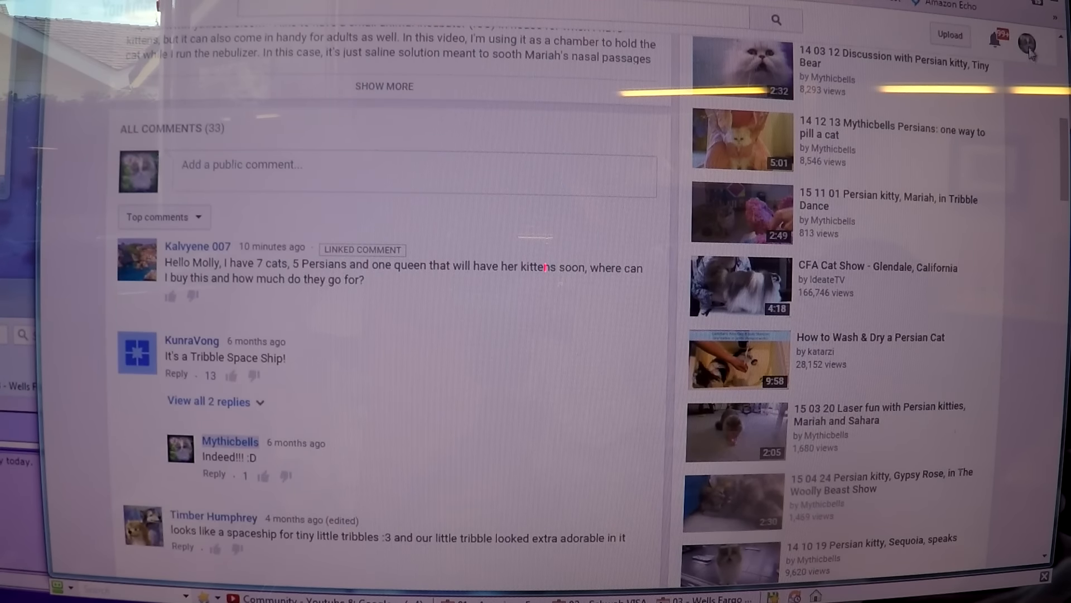
# Step: Show the YouTube account switcher listing the available channels and accounts
pyautogui.click(1027, 42)
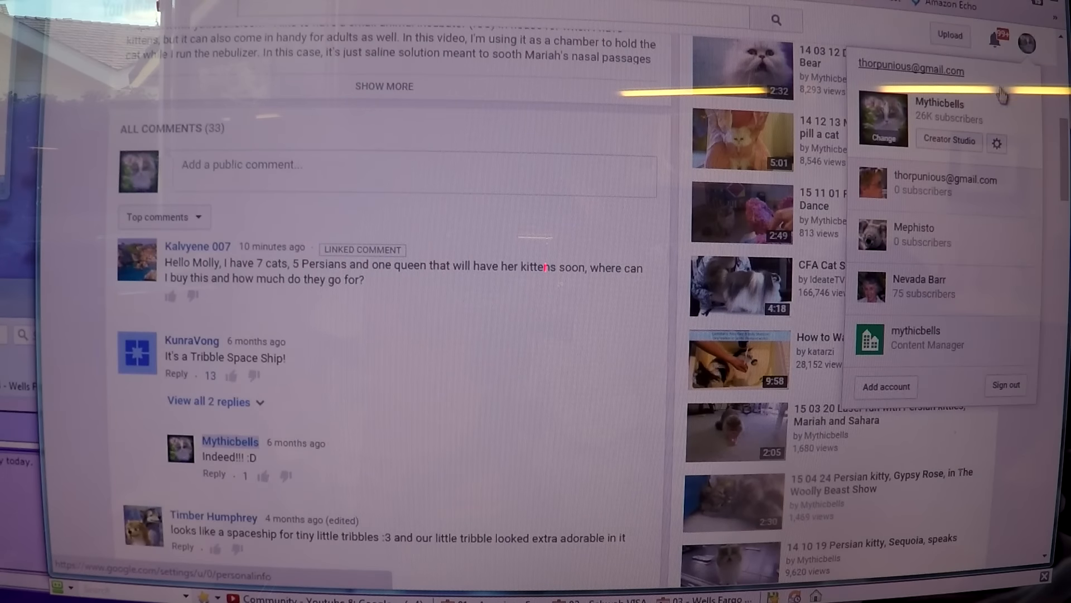
pyautogui.moveTo(915, 123)
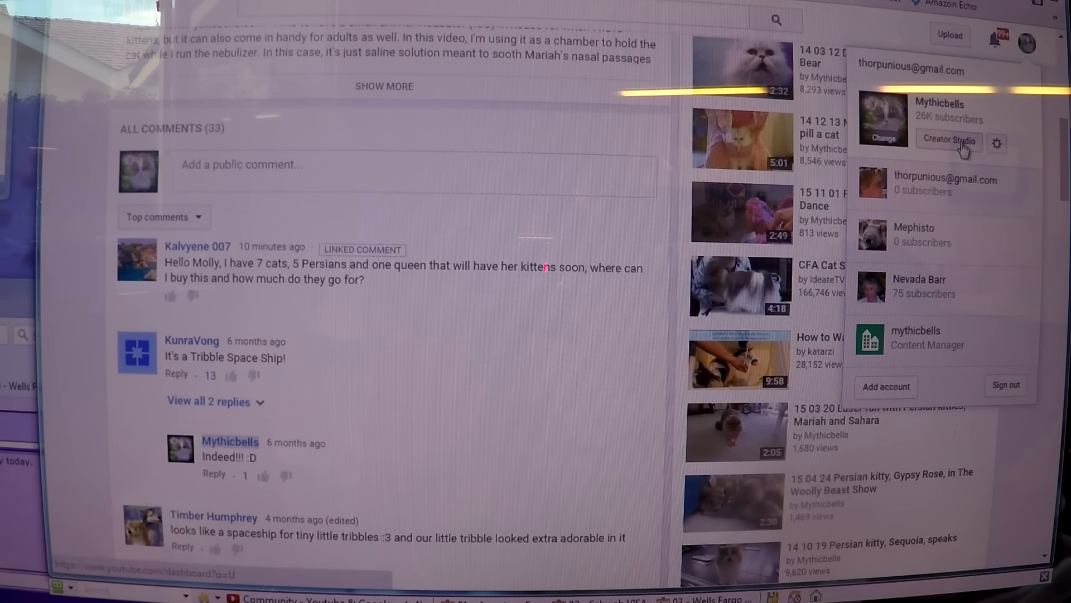
pyautogui.moveTo(975, 151)
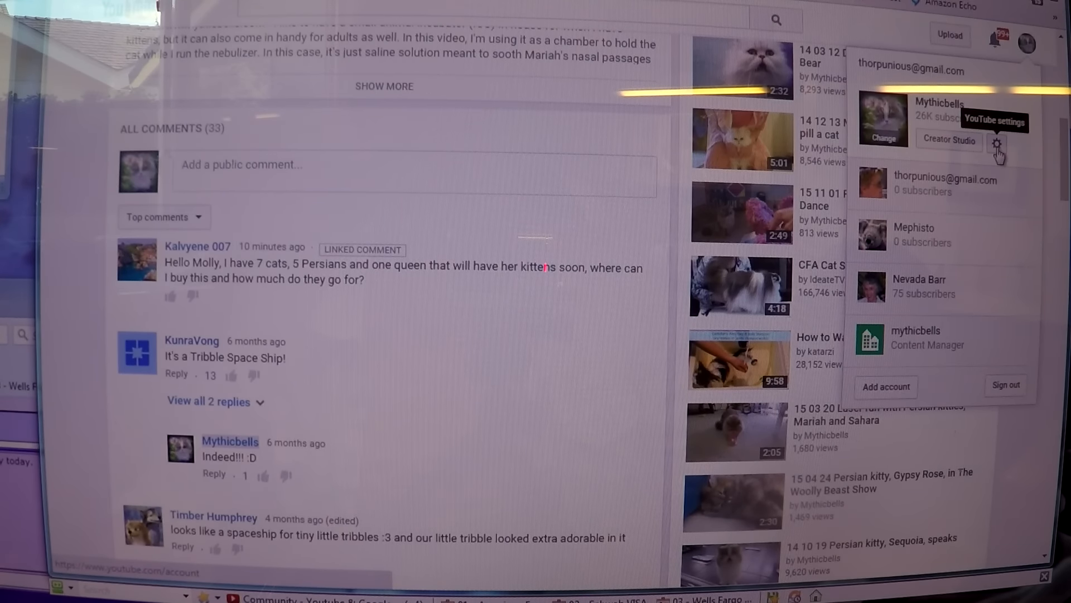
pyautogui.moveTo(997, 142)
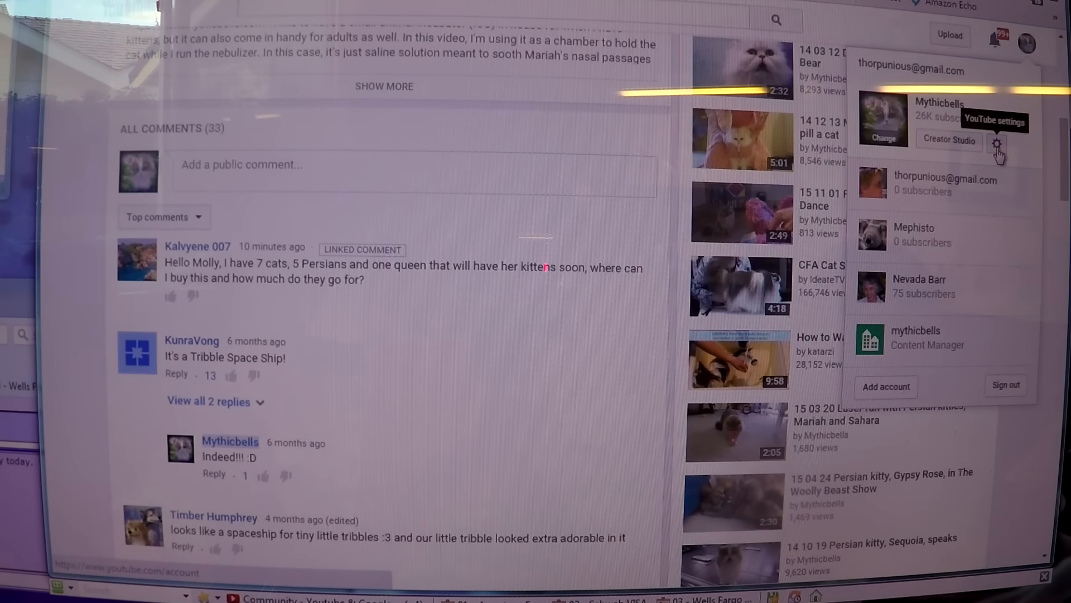
pyautogui.moveTo(998, 147)
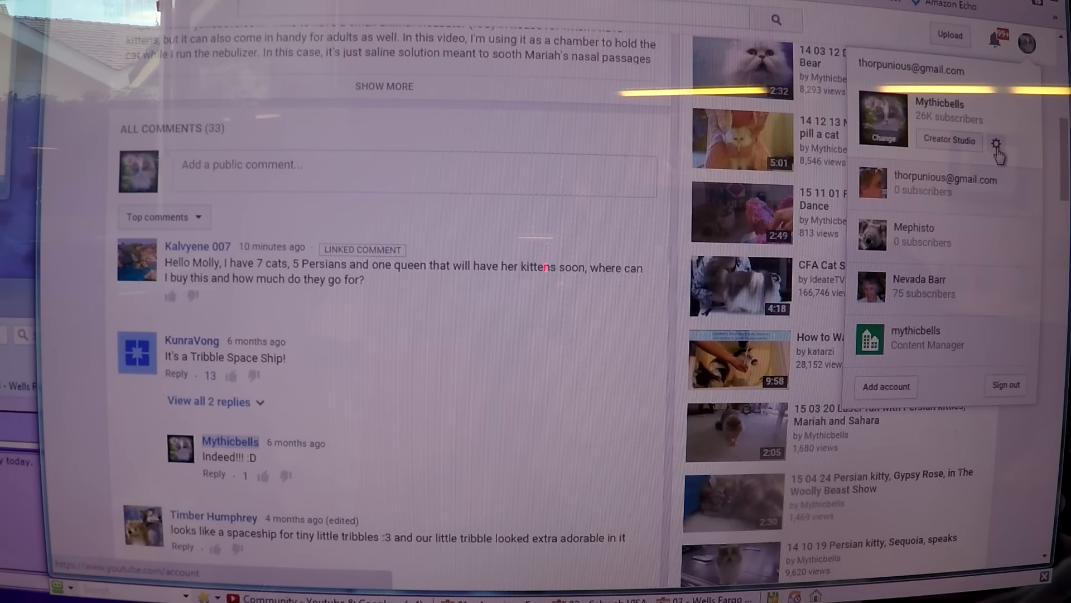
# Step: Go to the YouTube account settings overview for the Mythicbells channel
pyautogui.click(996, 141)
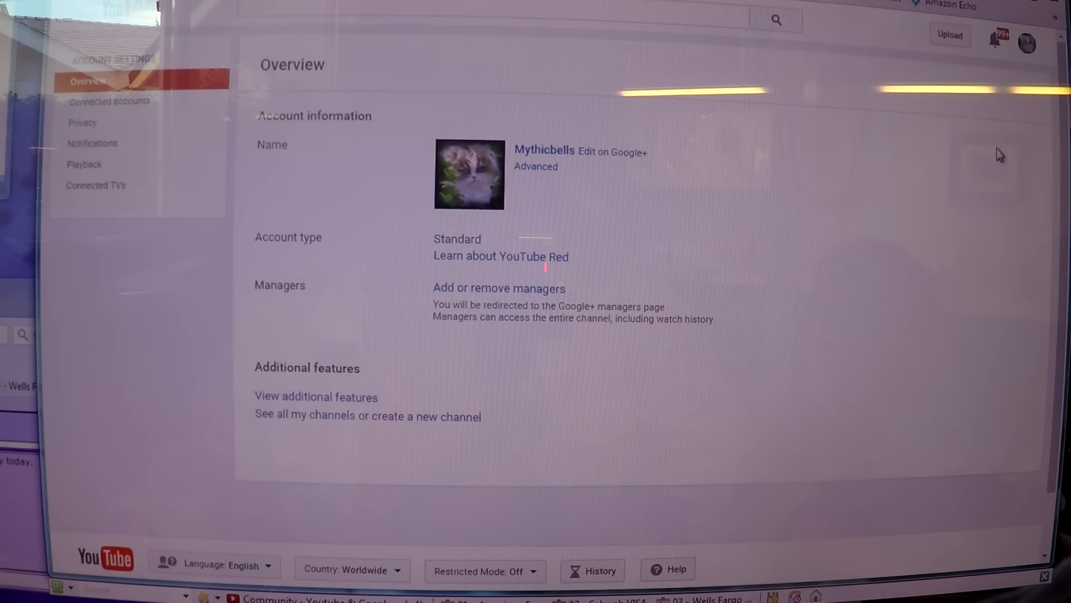
pyautogui.moveTo(572, 344)
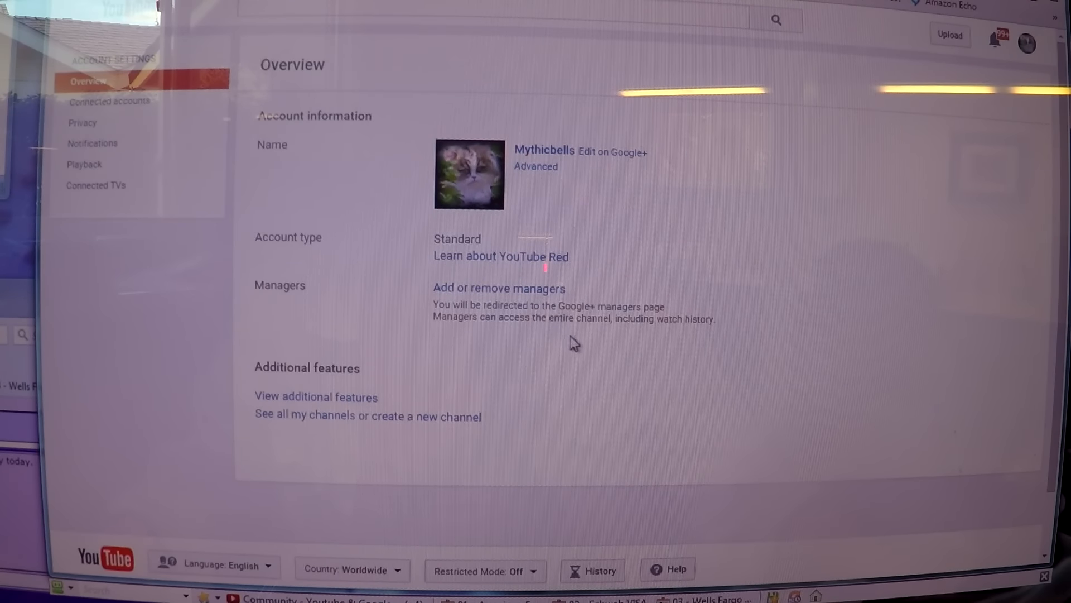
pyautogui.moveTo(487, 198)
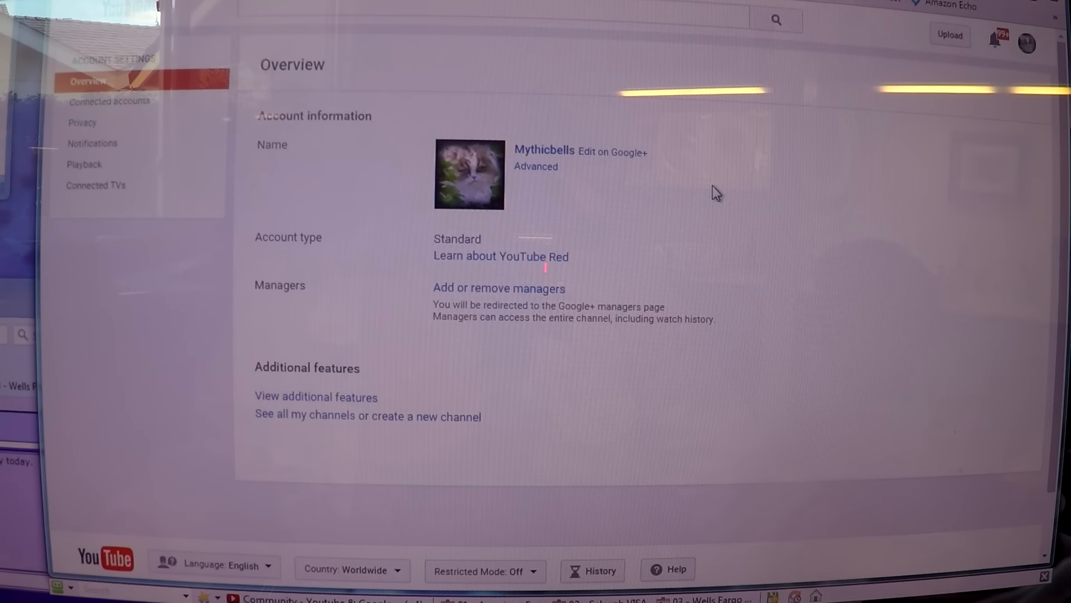
pyautogui.moveTo(543, 151)
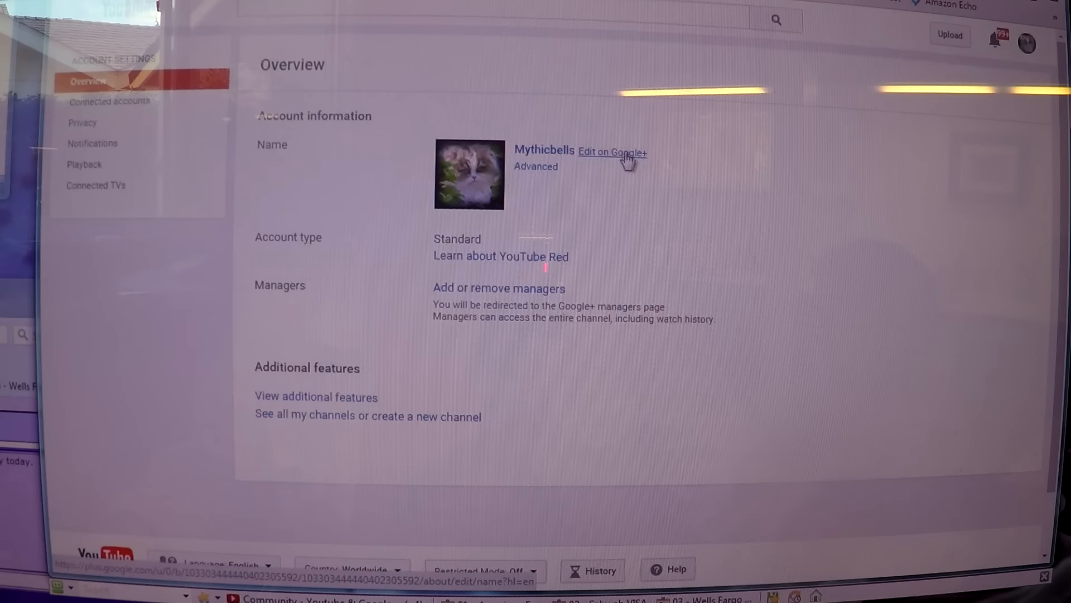
pyautogui.moveTo(632, 163)
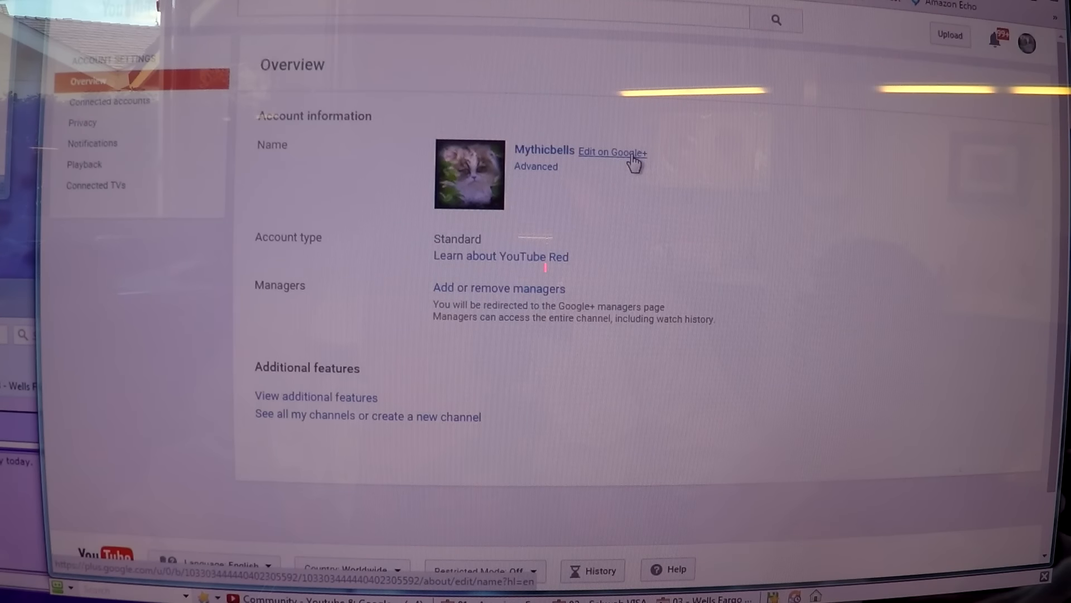
# Step: Reach the Mythicbells Google+ profile via 'Edit on Google+', cancelling the name edit
pyautogui.click(613, 152)
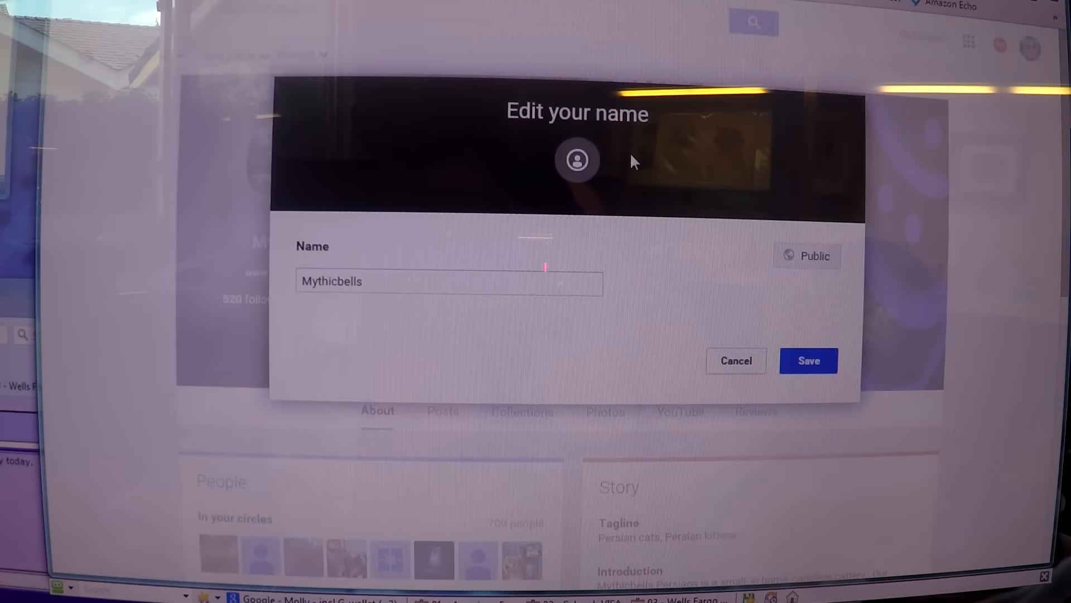
pyautogui.moveTo(608, 159)
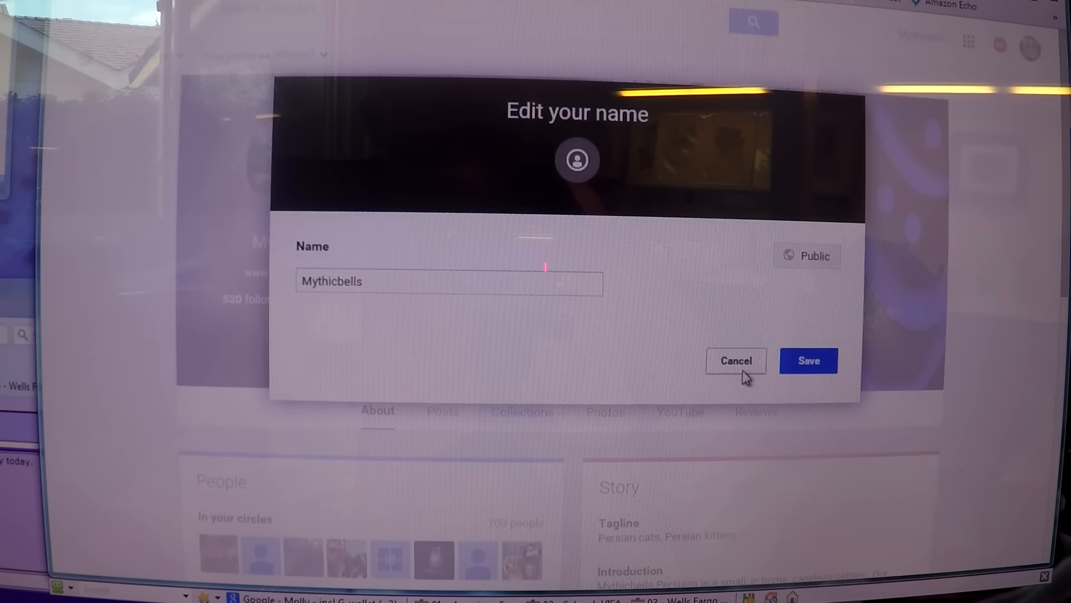
pyautogui.click(735, 361)
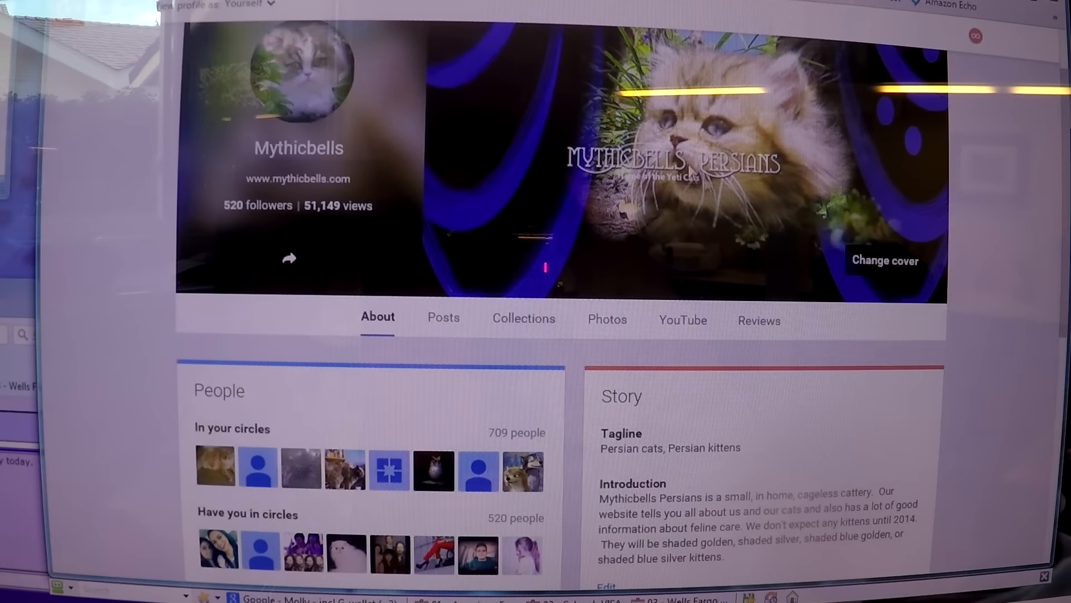
pyautogui.moveTo(366, 253)
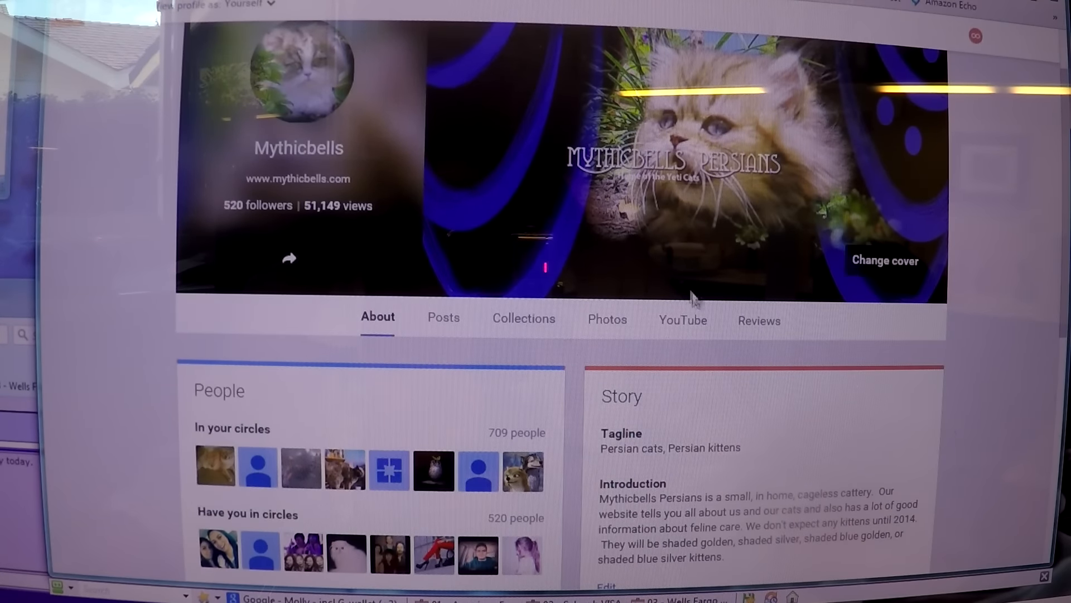
pyautogui.moveTo(386, 335)
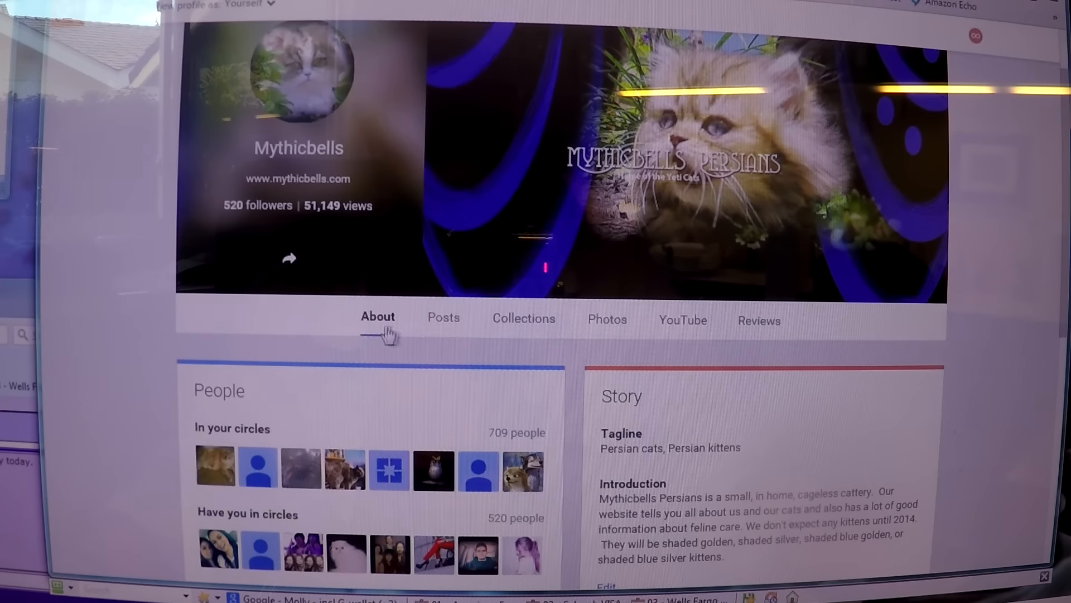
pyautogui.moveTo(608, 335)
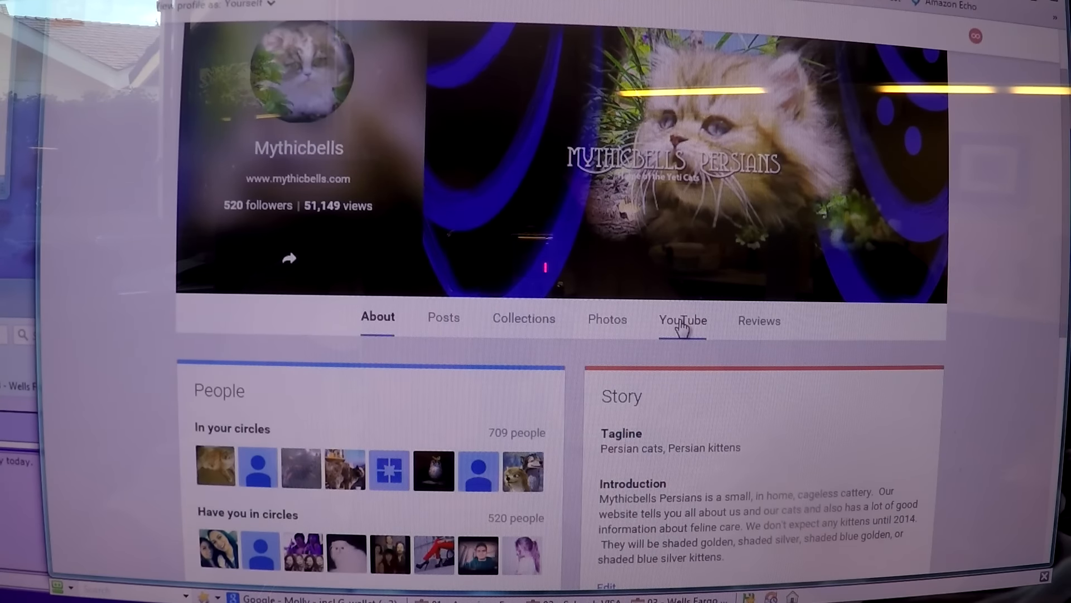
# Step: Show the Mythicbells page's YouTube videos section
pyautogui.click(682, 320)
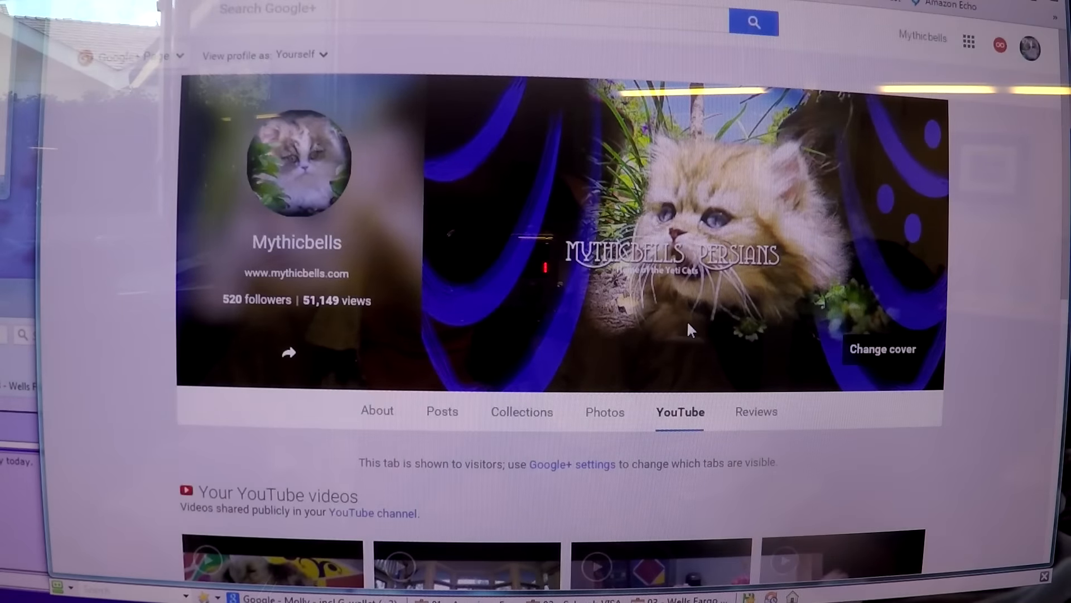
# Step: Reach the Mythicbells page's Google+ settings from the YouTube videos view
pyautogui.scroll(-3)
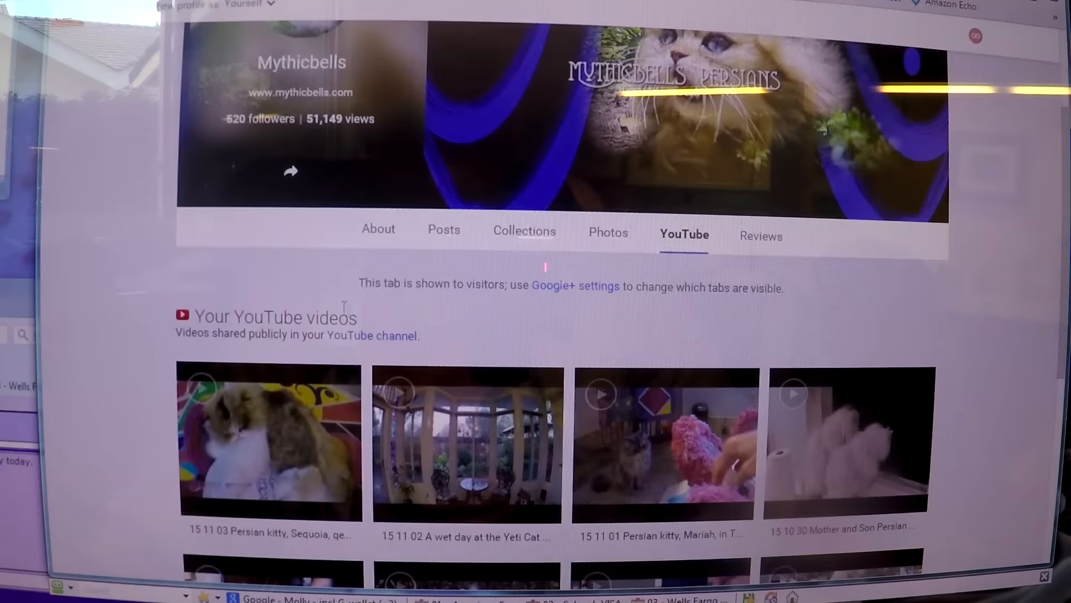
pyautogui.moveTo(611, 390)
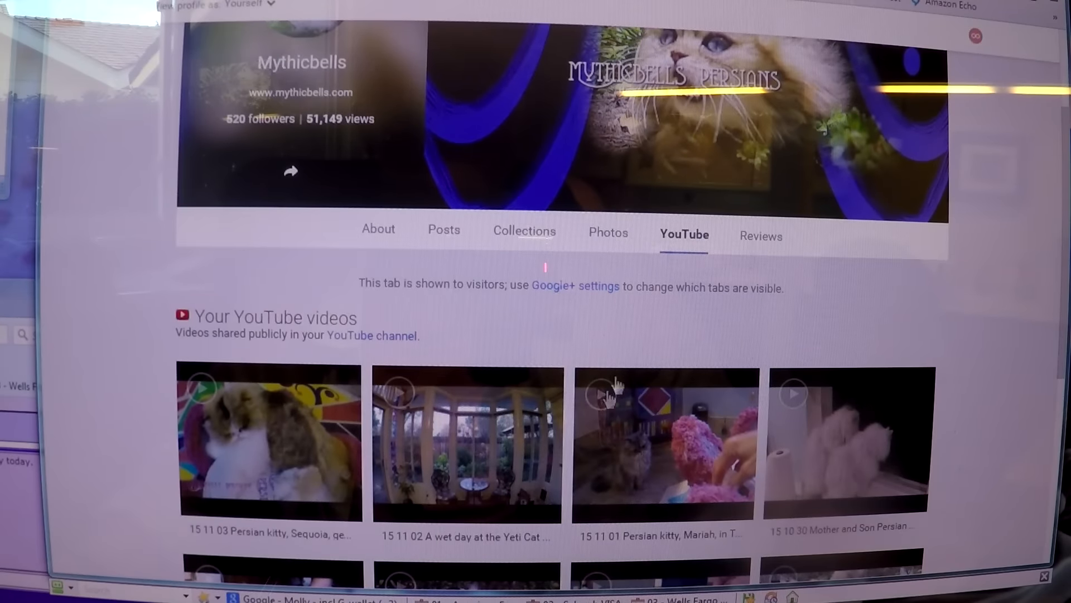
pyautogui.moveTo(608, 363)
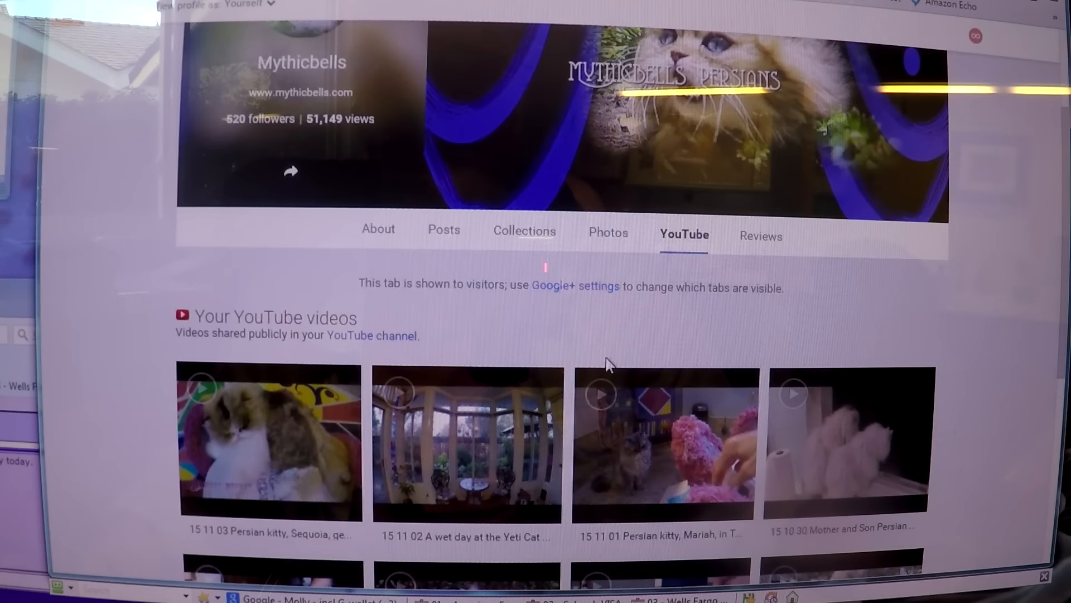
pyautogui.moveTo(668, 258)
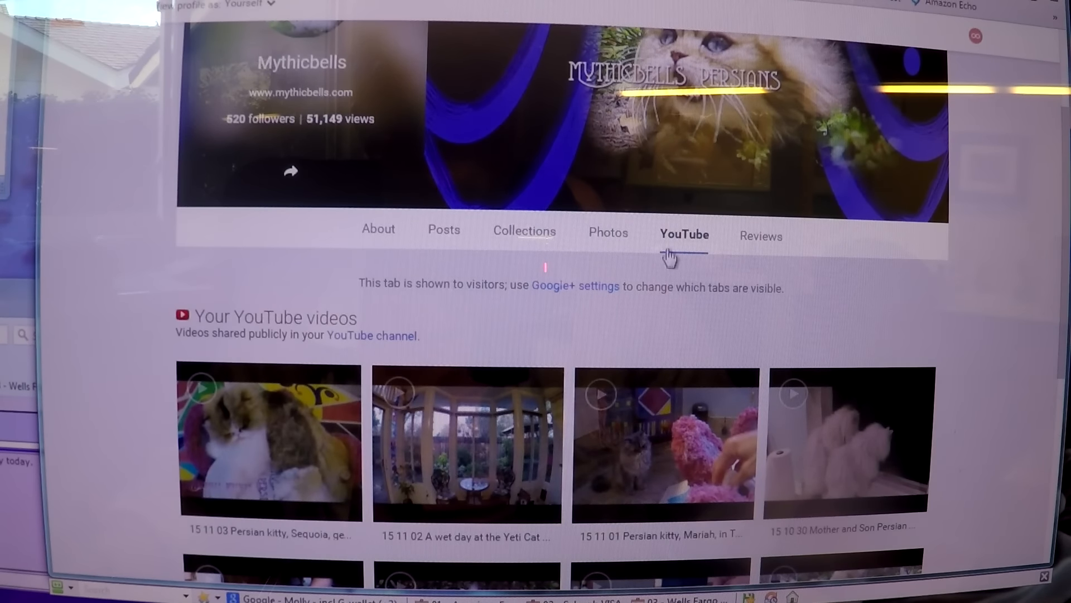
pyautogui.moveTo(361, 291)
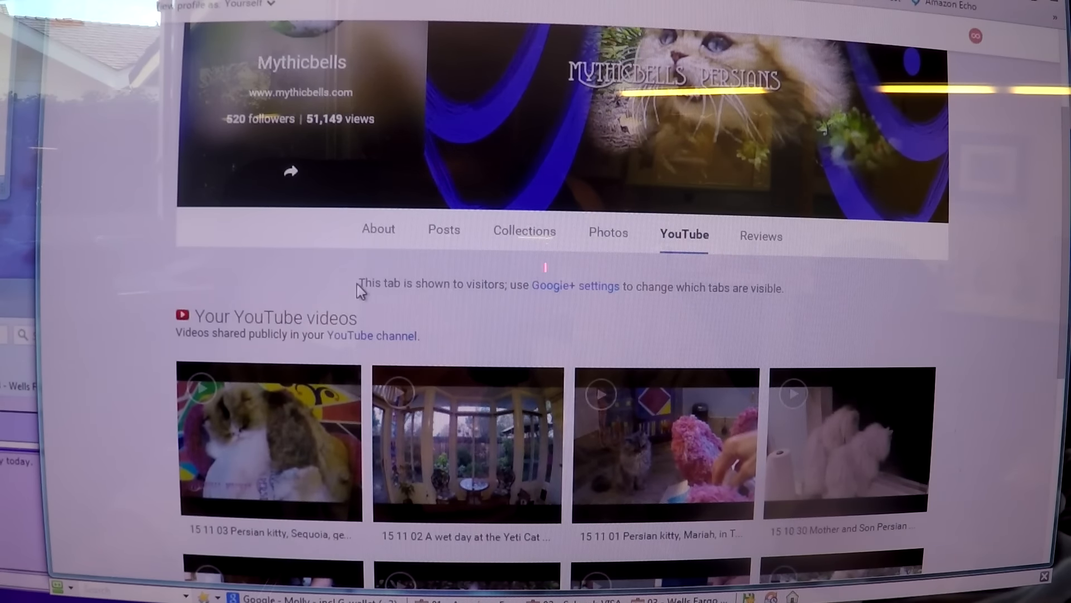
pyautogui.moveTo(506, 291)
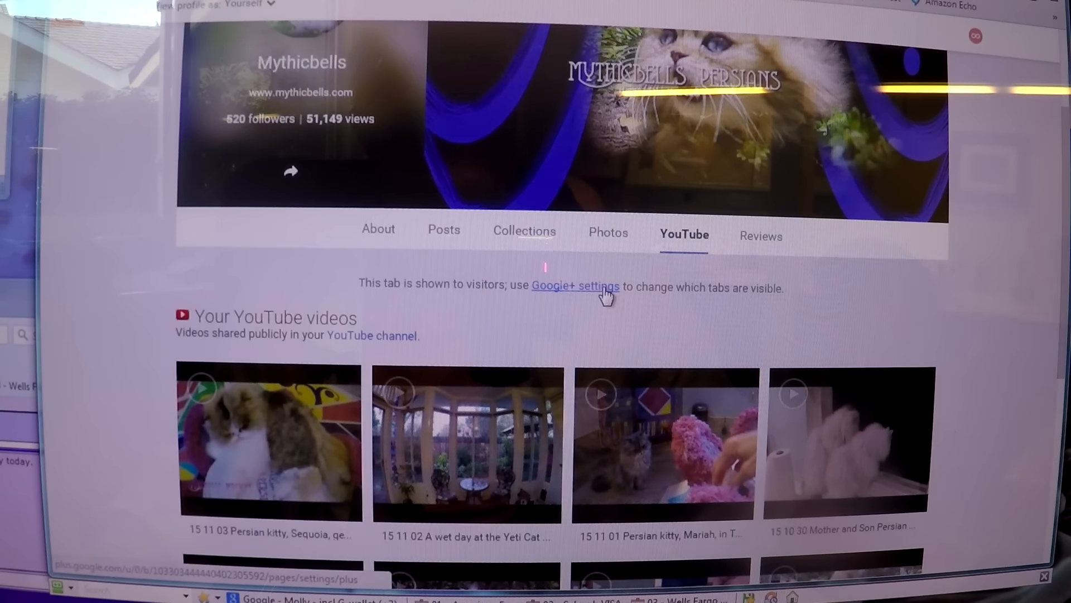
pyautogui.moveTo(803, 305)
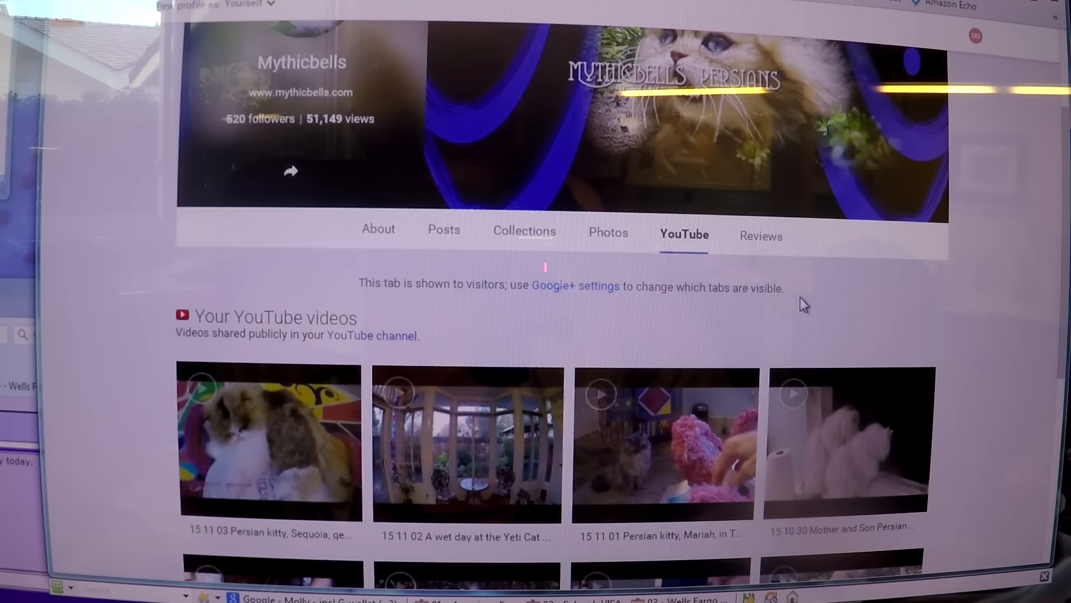
pyautogui.moveTo(688, 292)
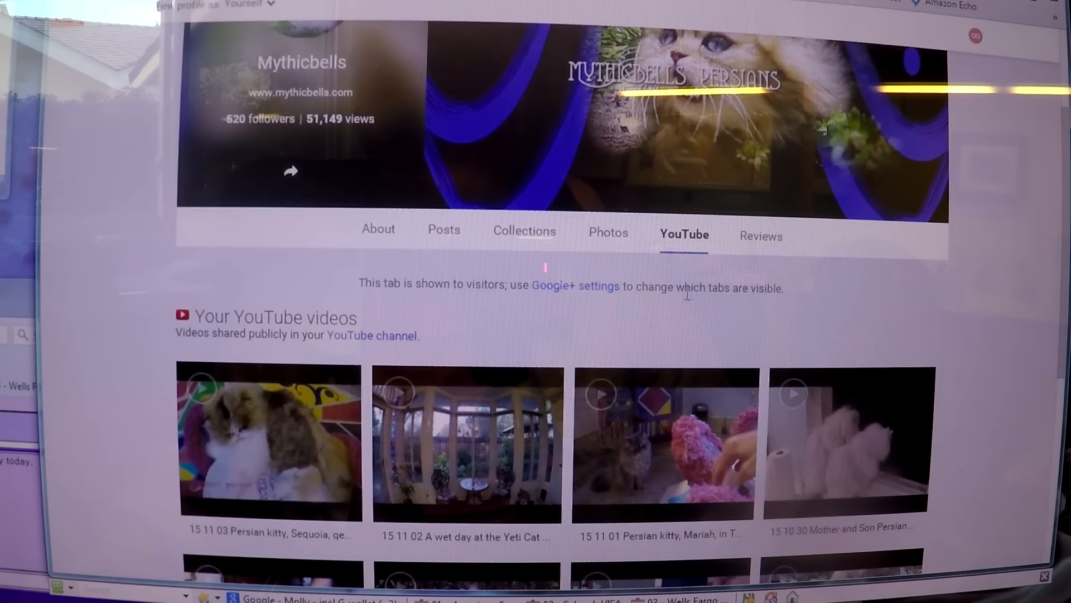
pyautogui.moveTo(547, 286)
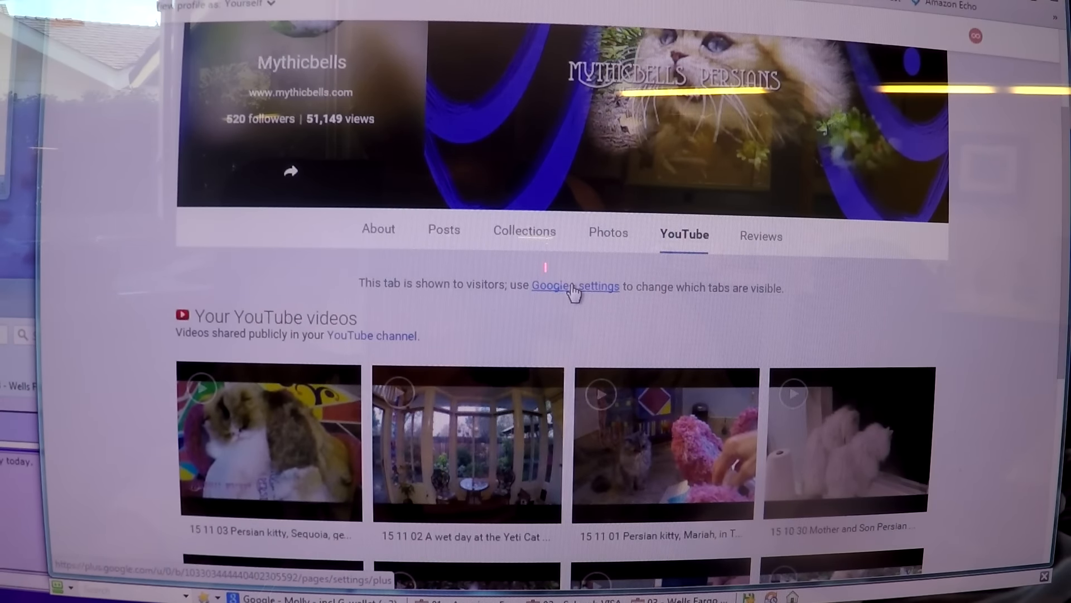
pyautogui.click(576, 287)
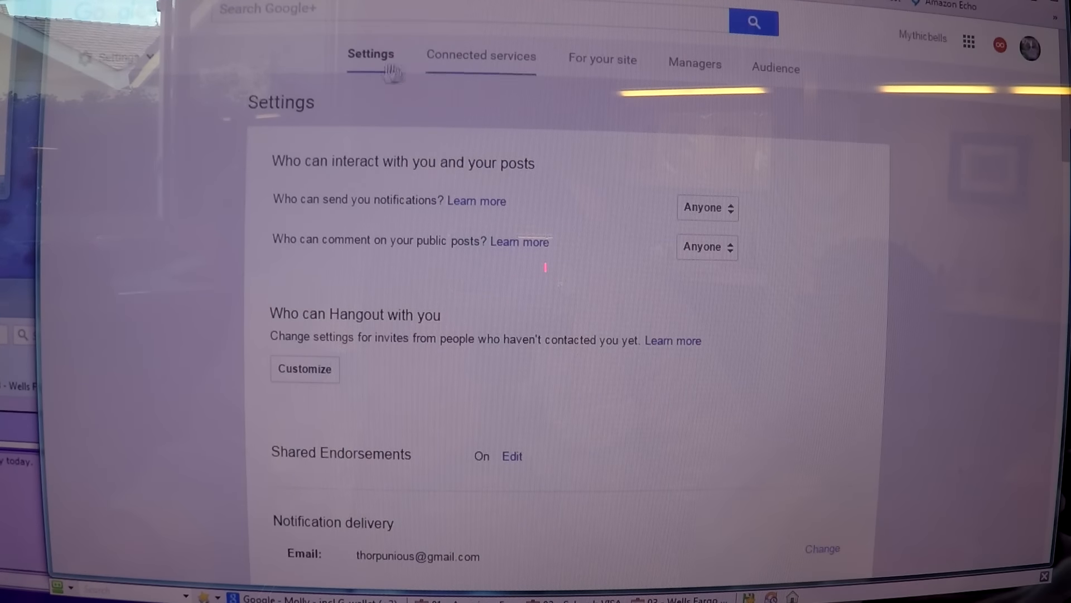
pyautogui.moveTo(724, 456)
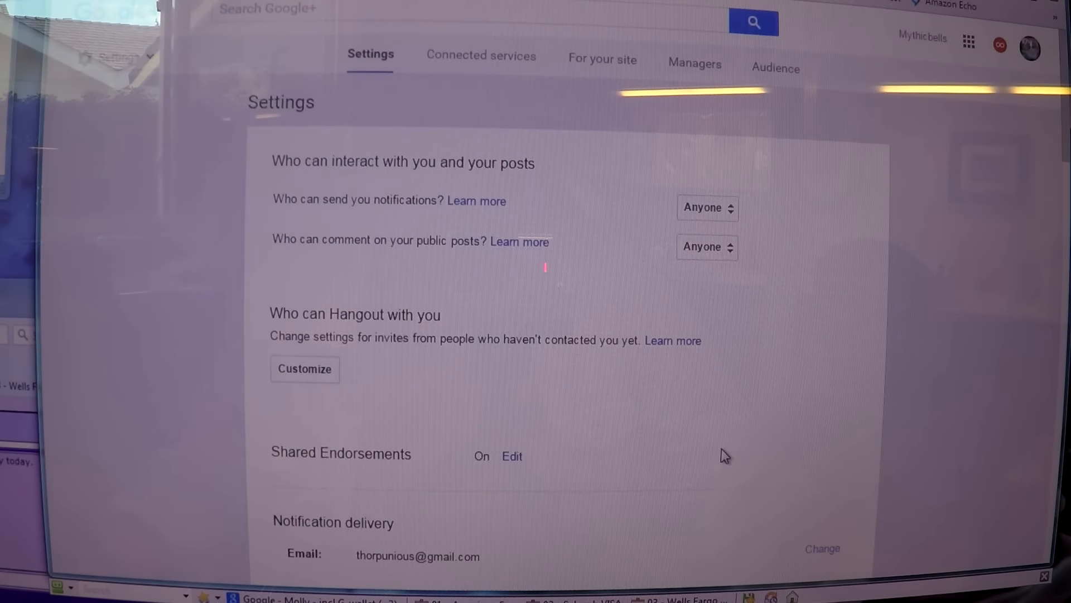
pyautogui.moveTo(673, 340)
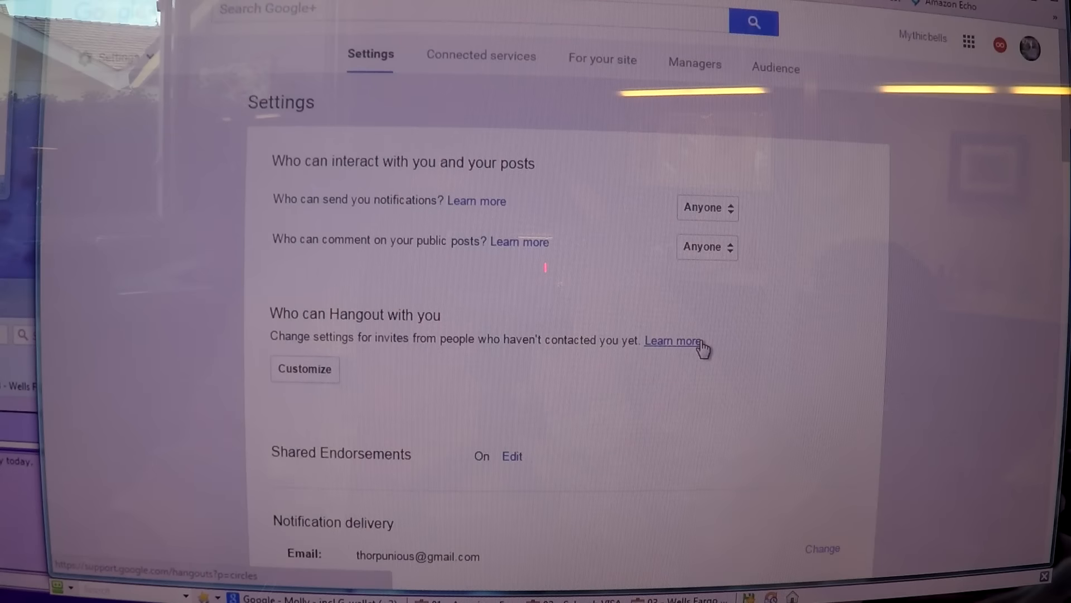
pyautogui.moveTo(521, 269)
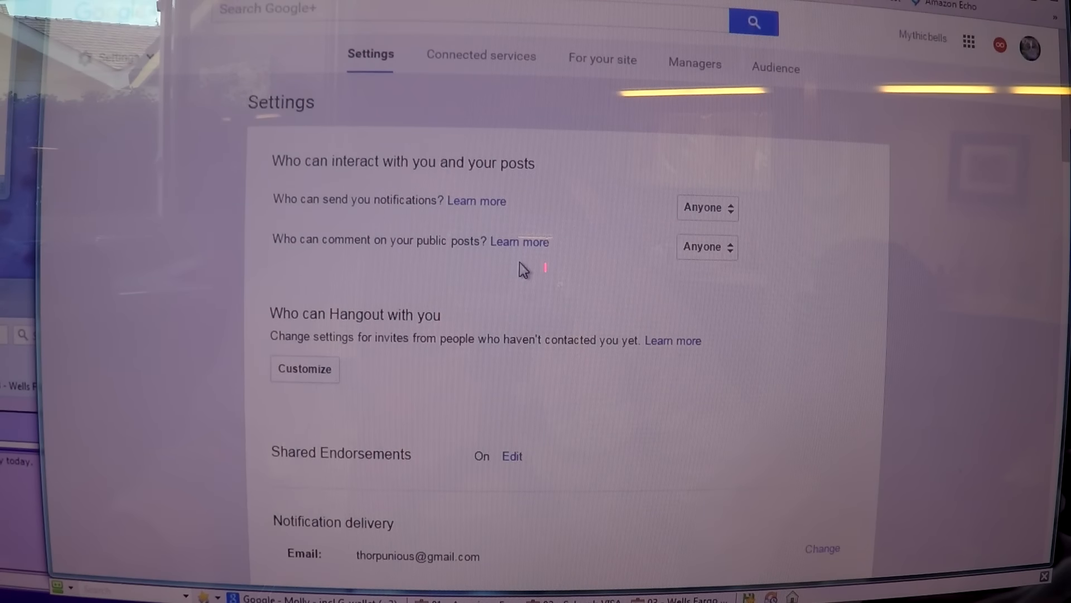
pyautogui.moveTo(289, 193)
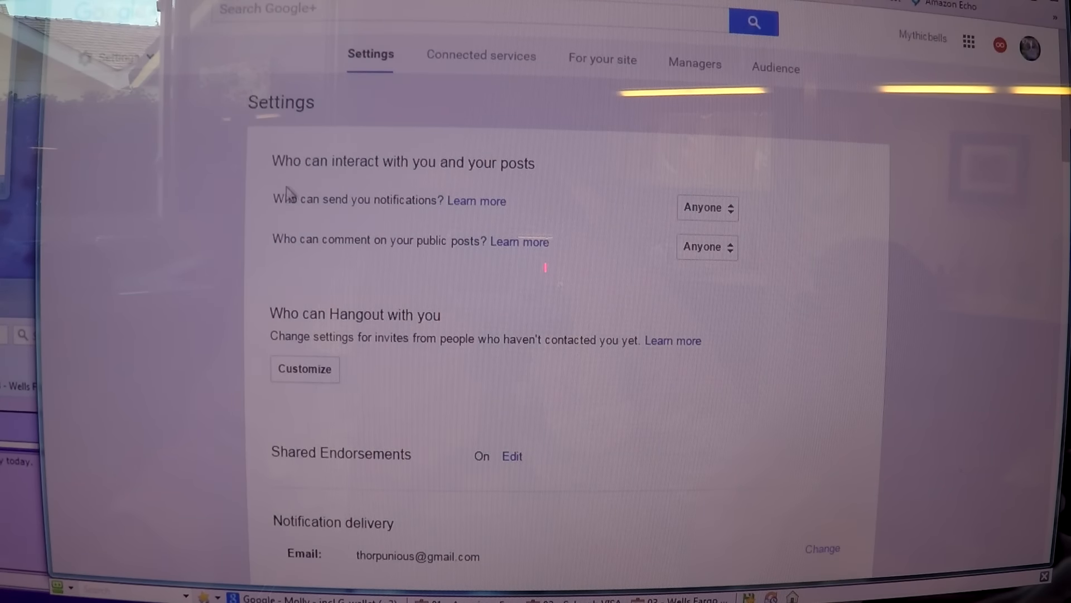
pyautogui.moveTo(270, 254)
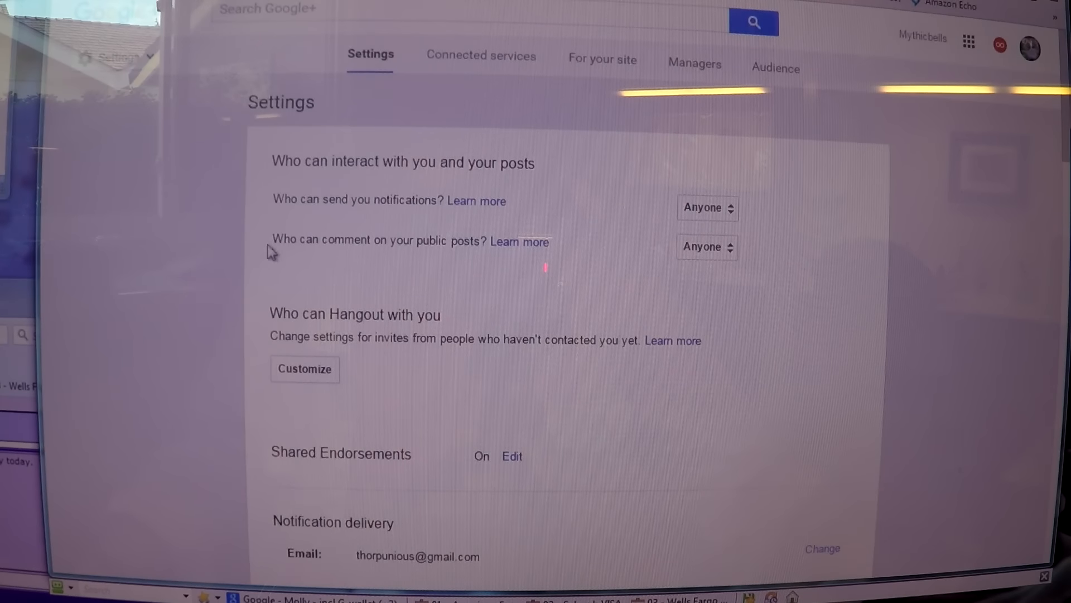
pyautogui.moveTo(440, 261)
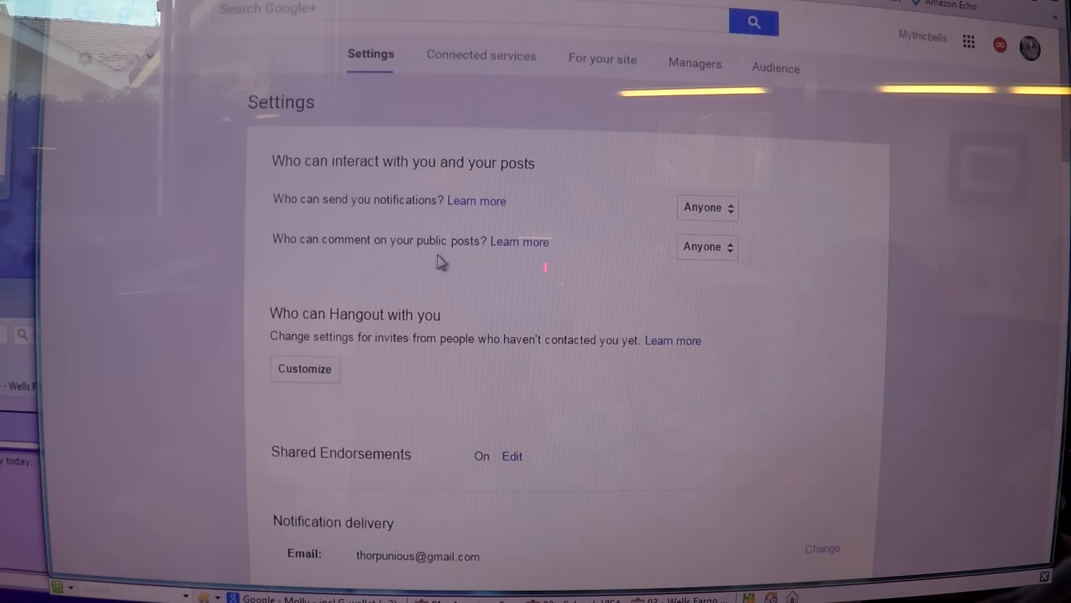
pyautogui.moveTo(519, 242)
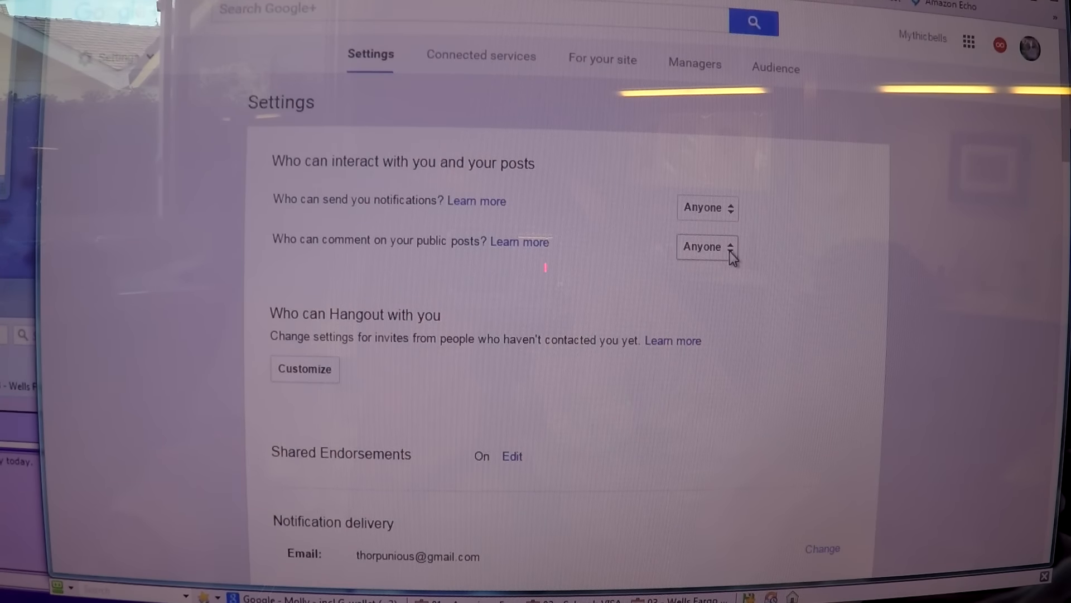
pyautogui.click(708, 247)
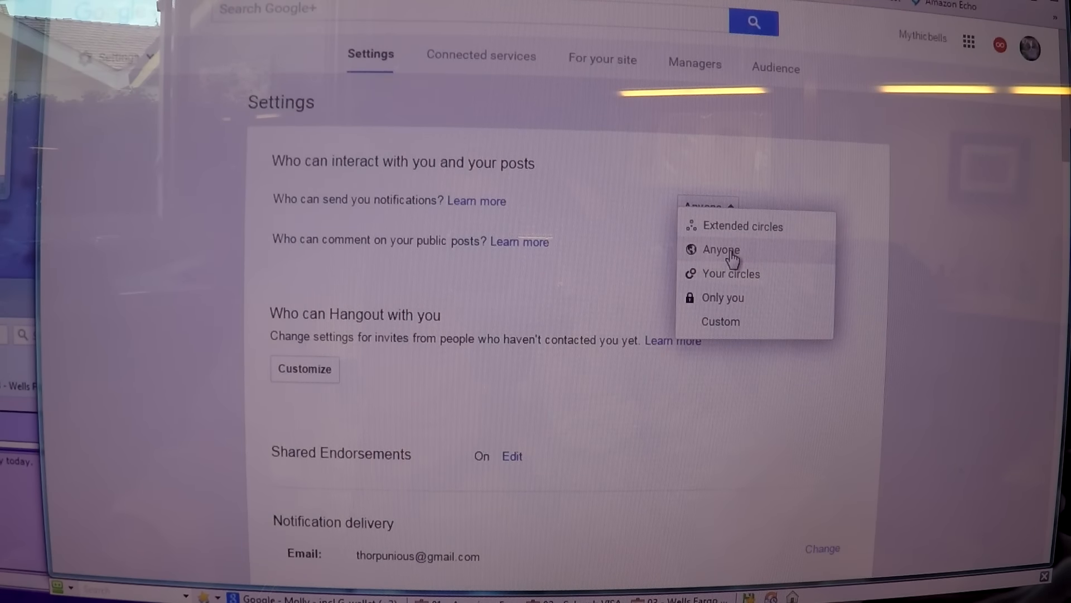
pyautogui.moveTo(765, 280)
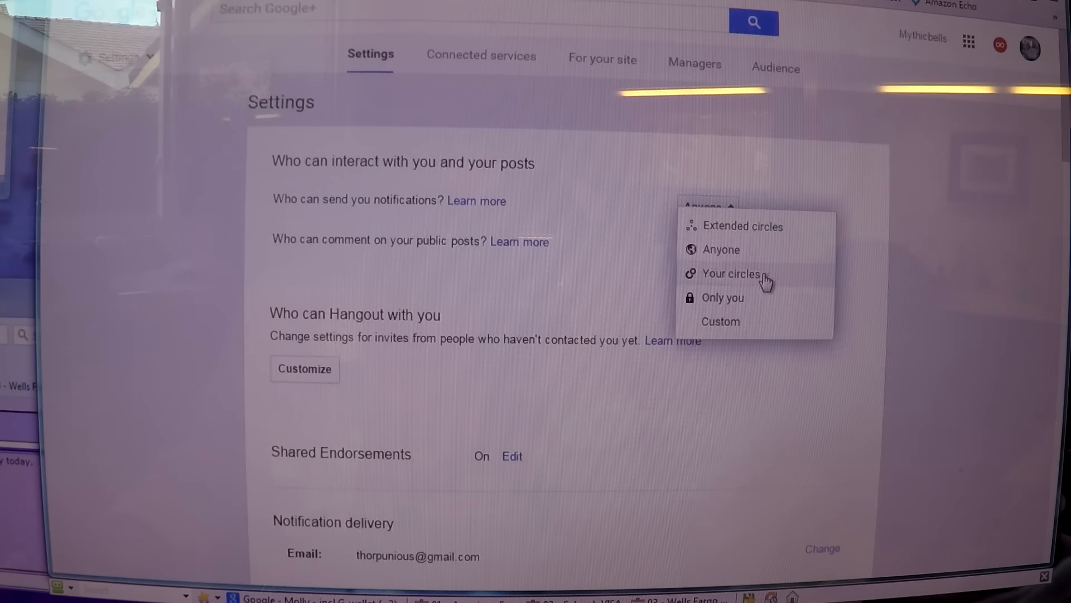
pyautogui.moveTo(750, 308)
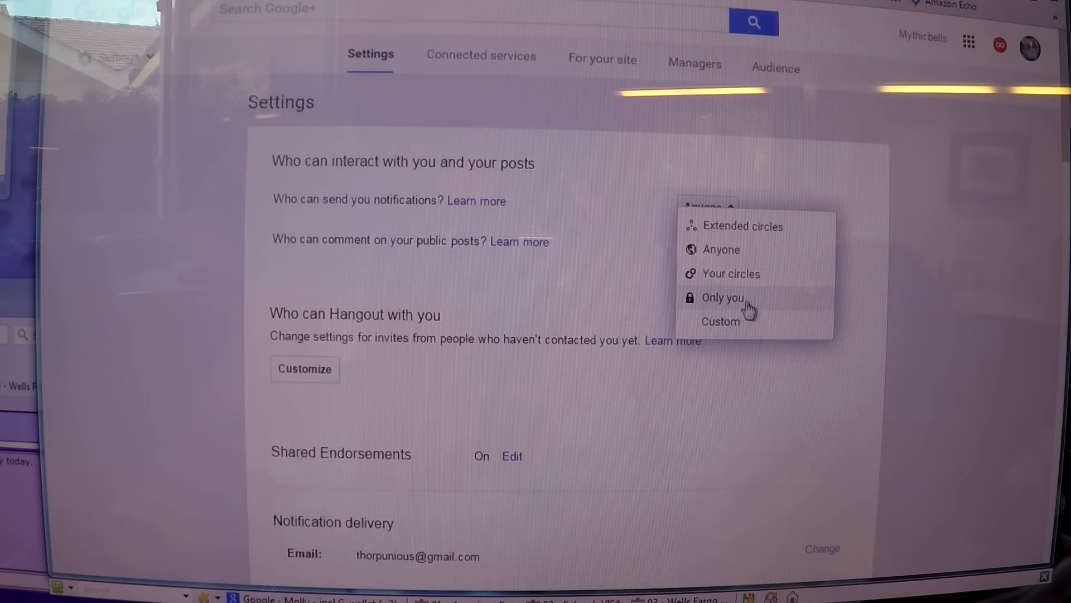
pyautogui.moveTo(730, 249)
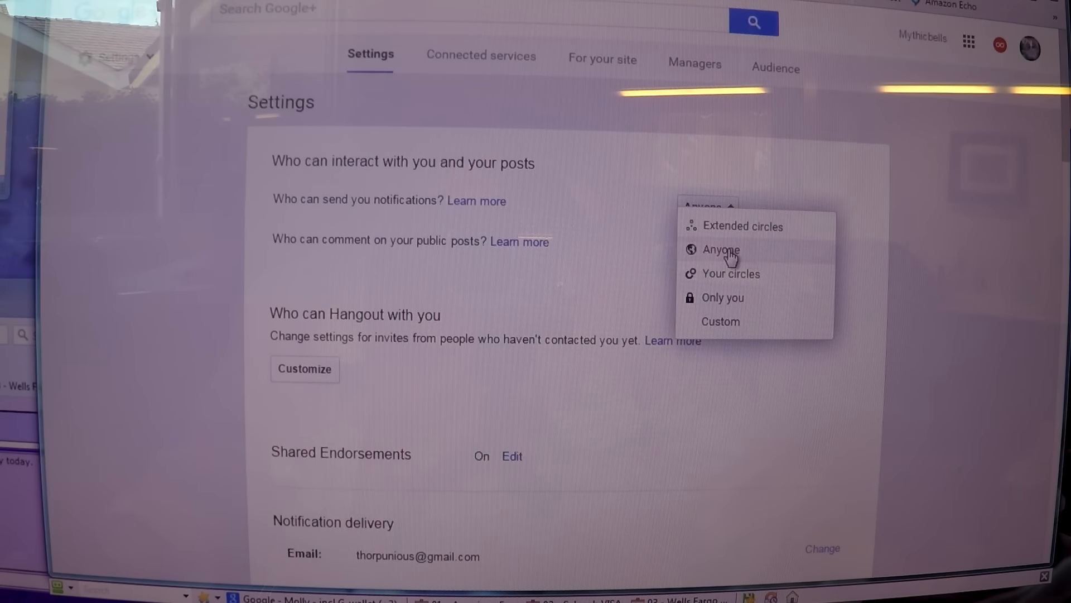
pyautogui.scroll(-3)
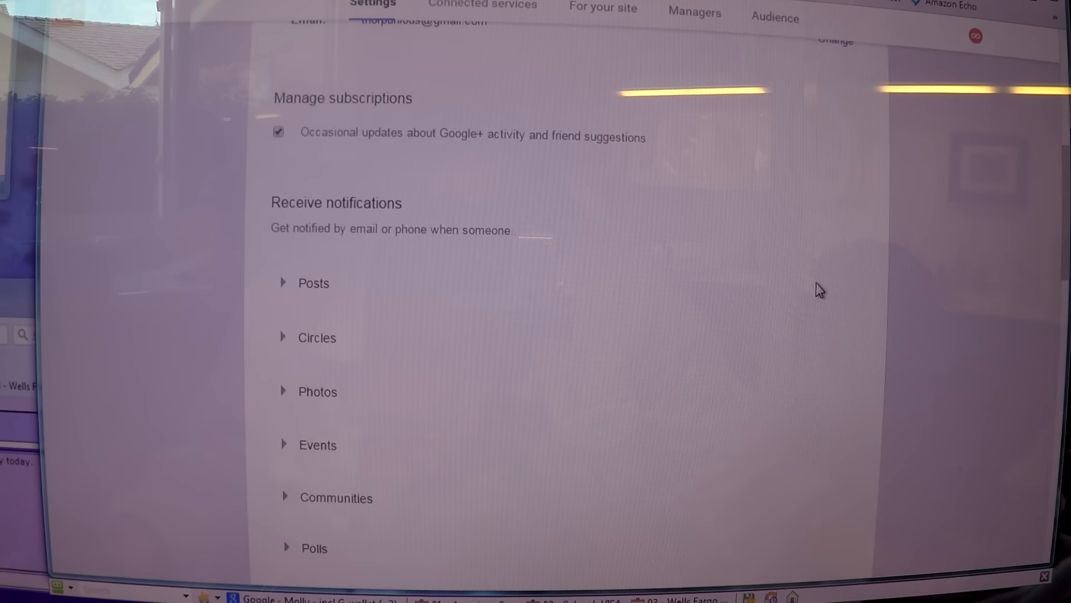
pyautogui.scroll(-3)
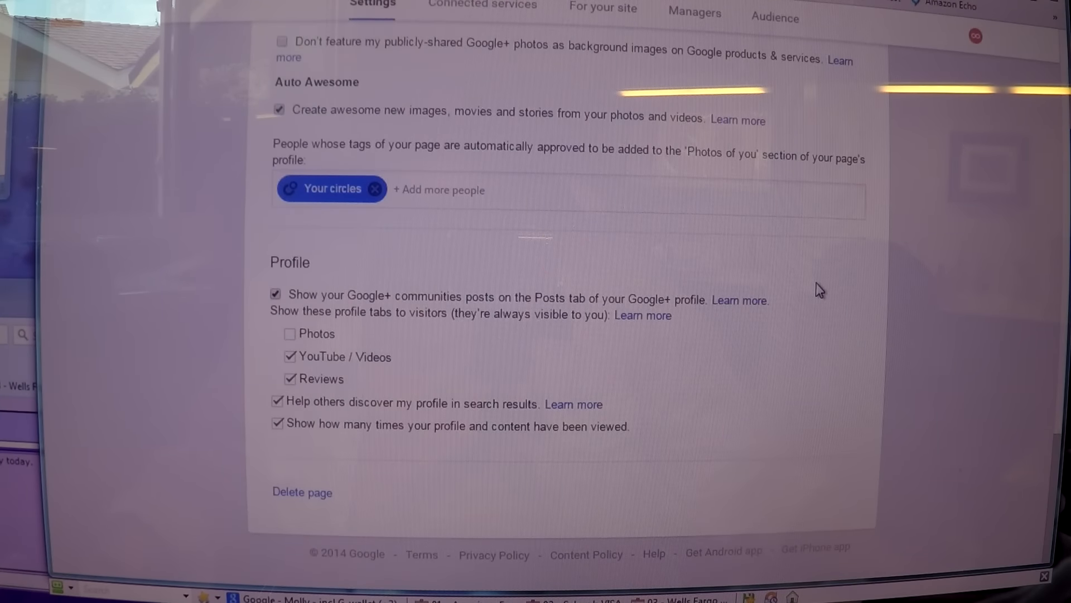
pyautogui.scroll(3)
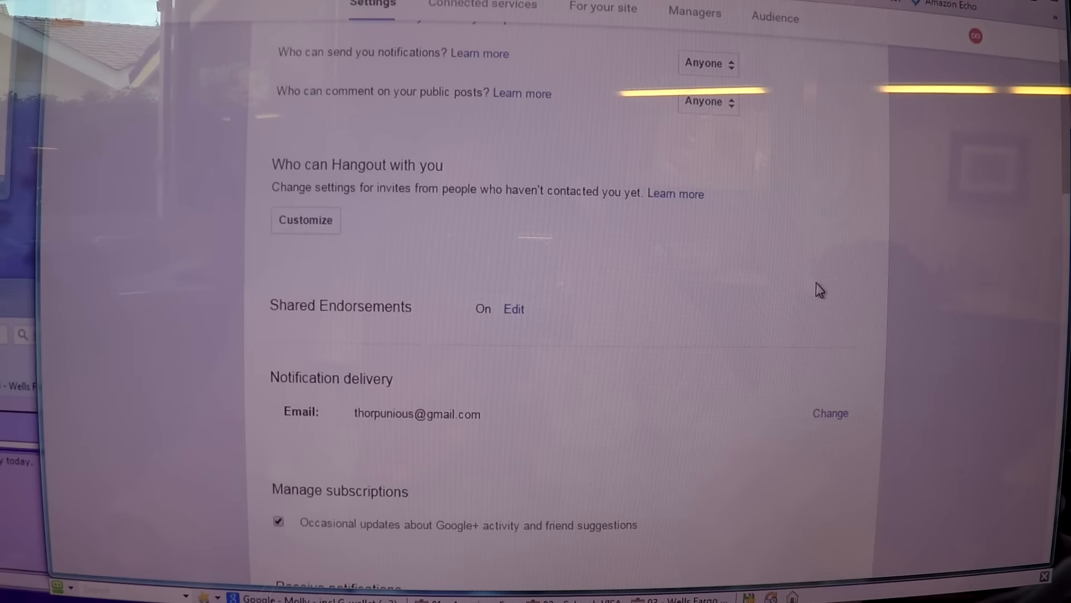
pyautogui.scroll(3)
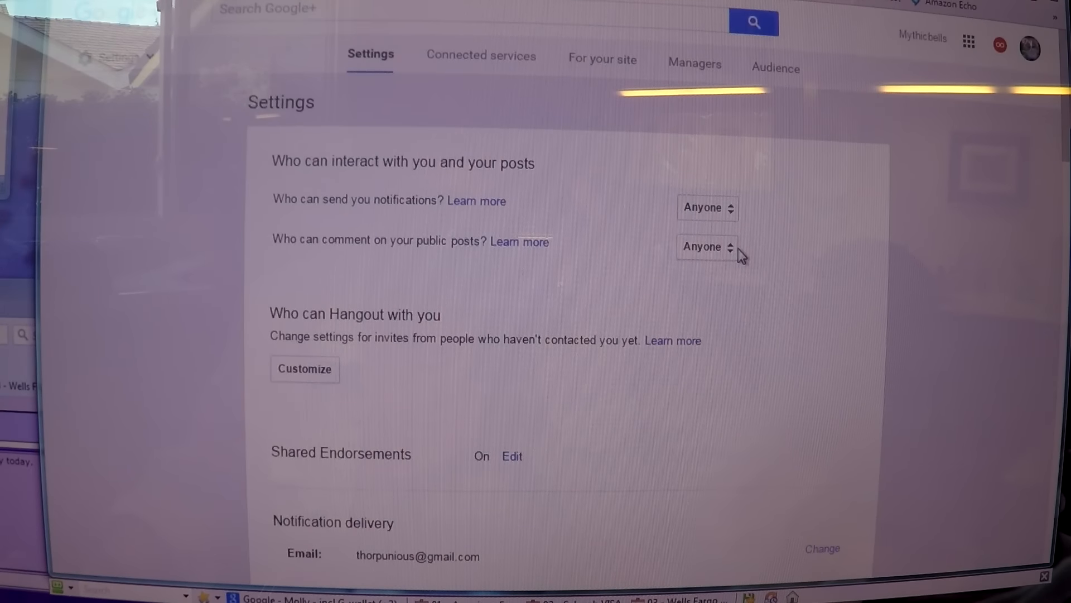
pyautogui.moveTo(604, 20)
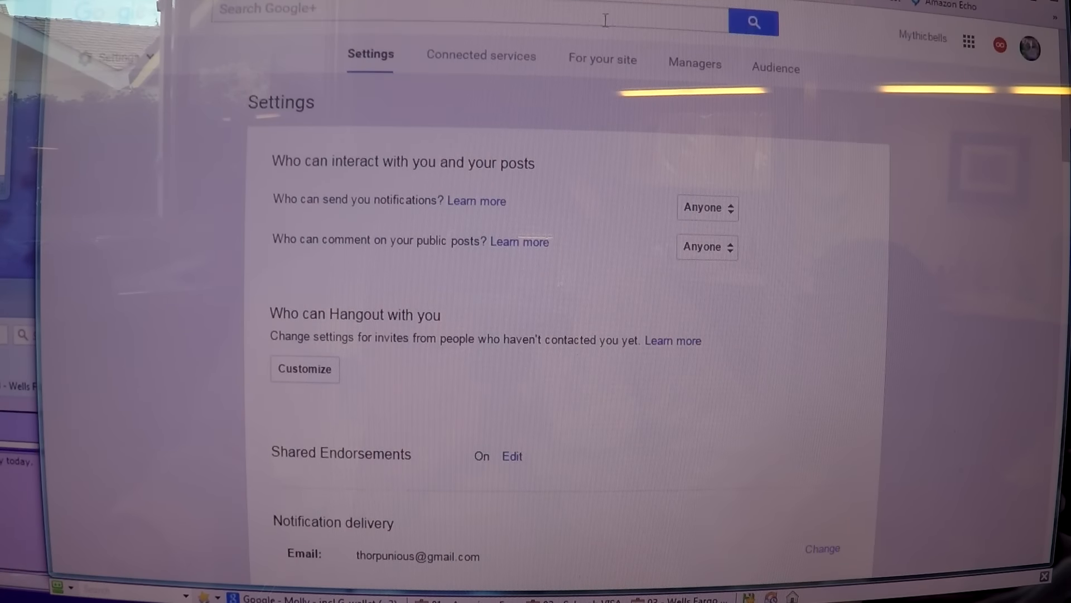